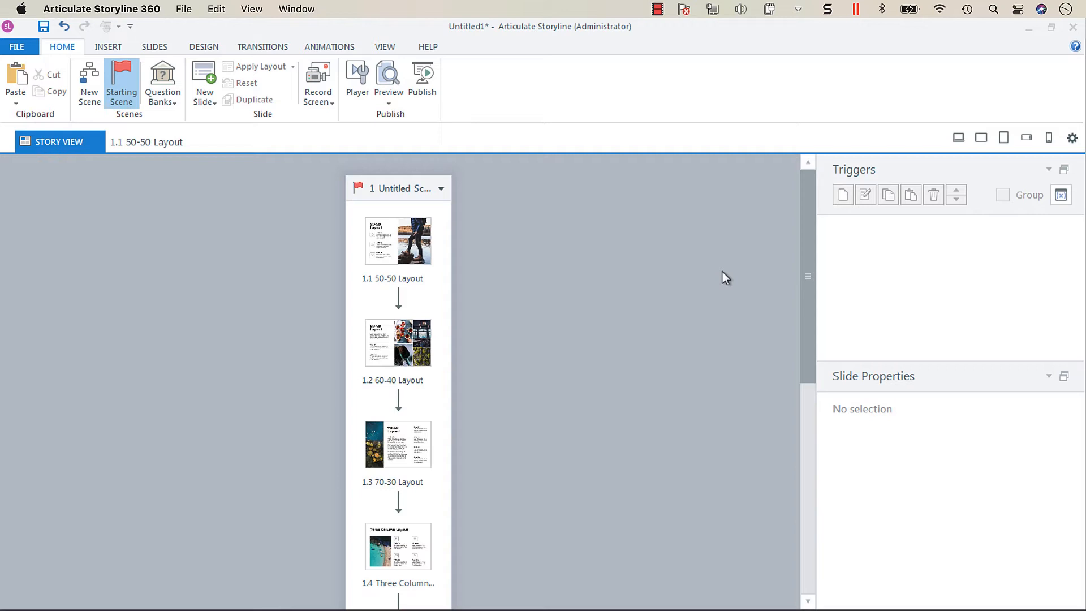
pyautogui.moveTo(76, 271)
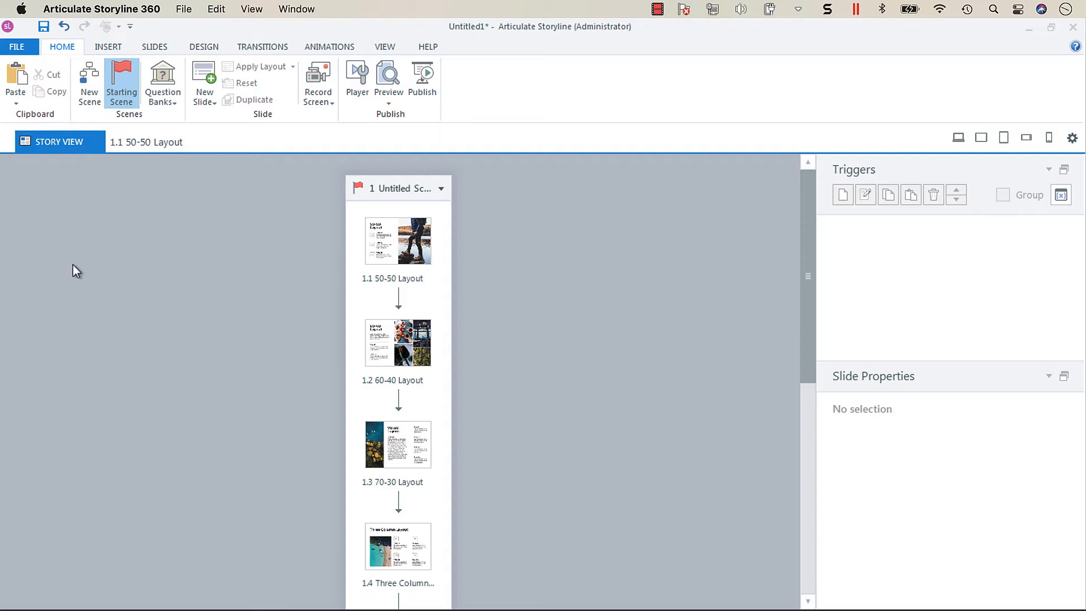
pyautogui.moveTo(119, 260)
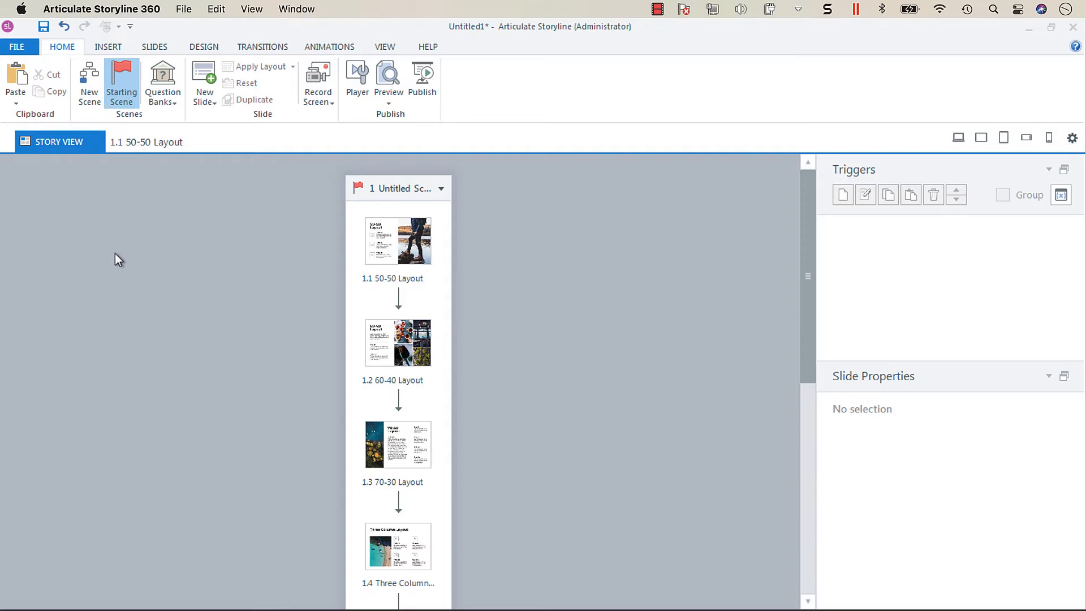
pyautogui.moveTo(189, 176)
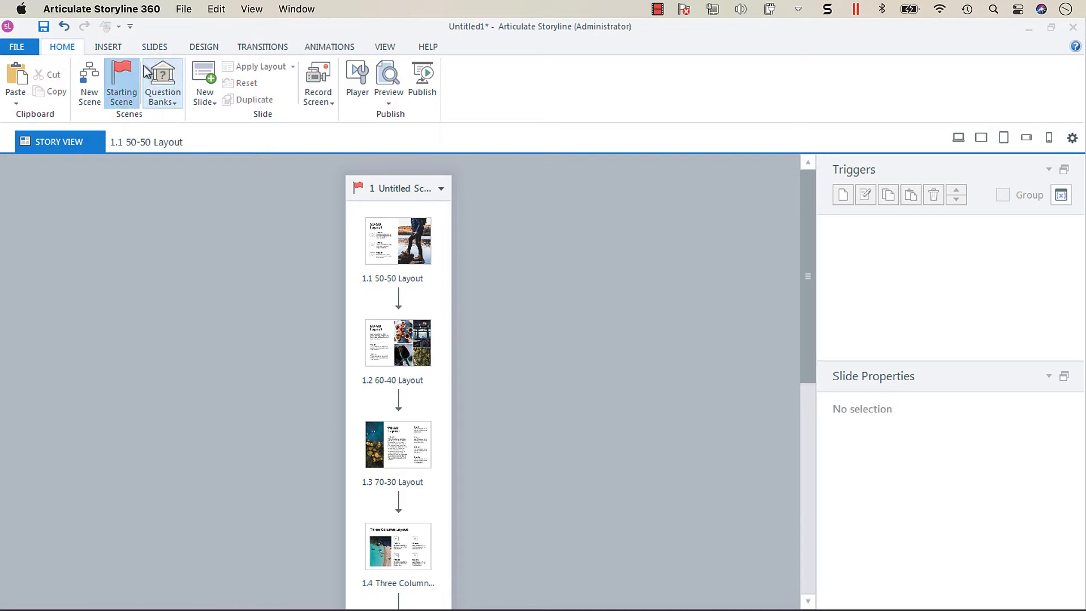
pyautogui.moveTo(177, 104)
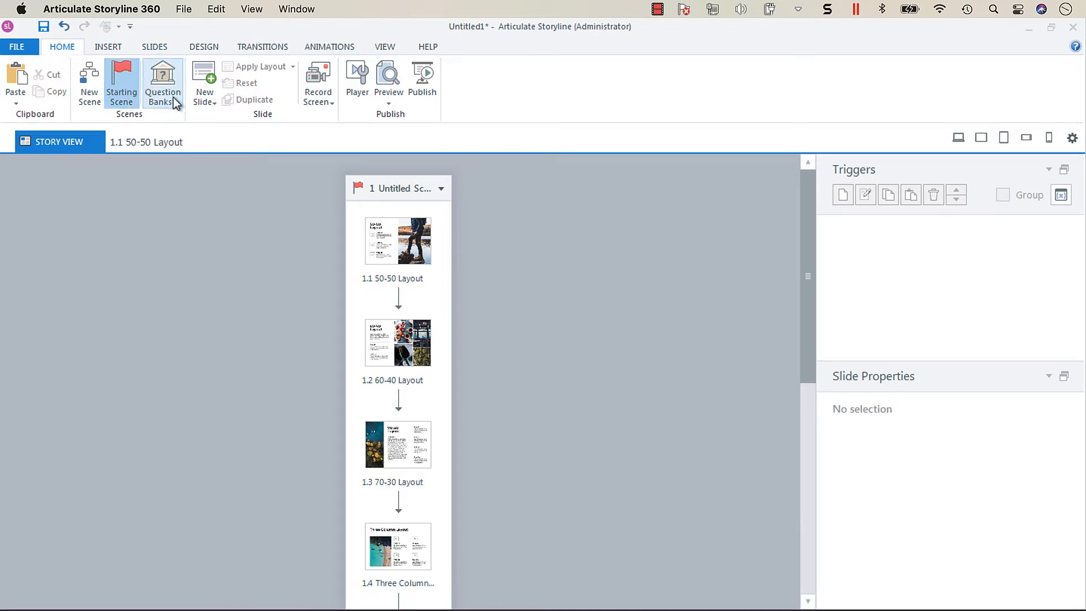
pyautogui.moveTo(163, 81)
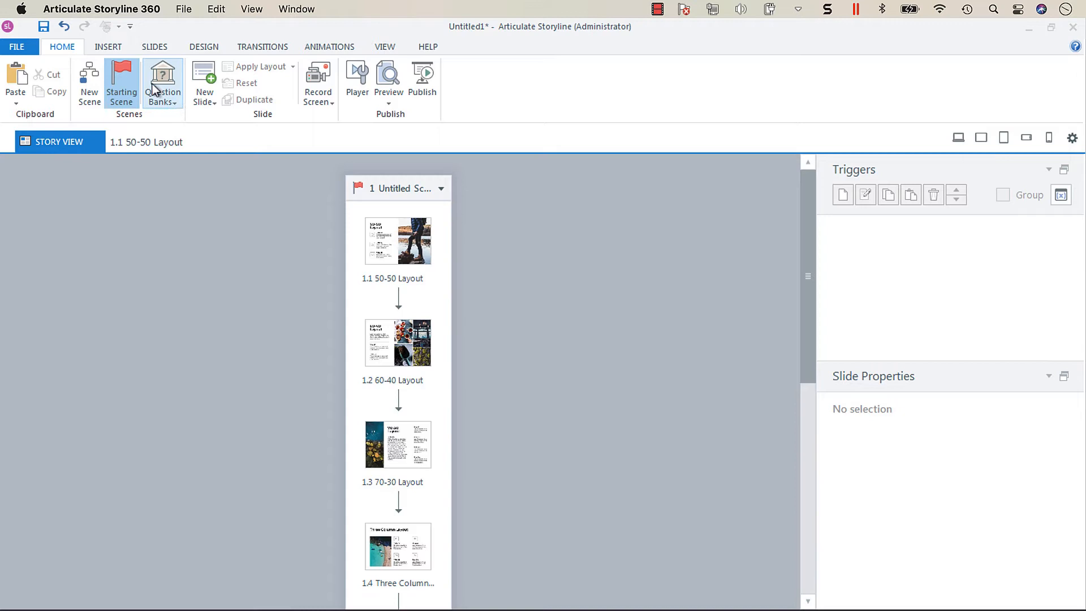
pyautogui.moveTo(162, 83)
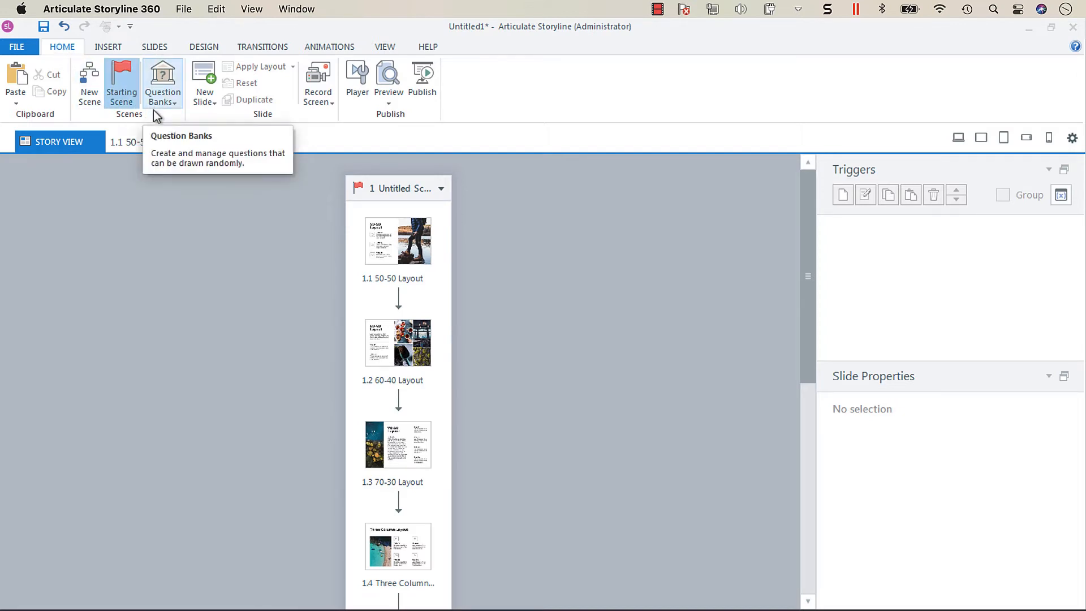
pyautogui.moveTo(183, 111)
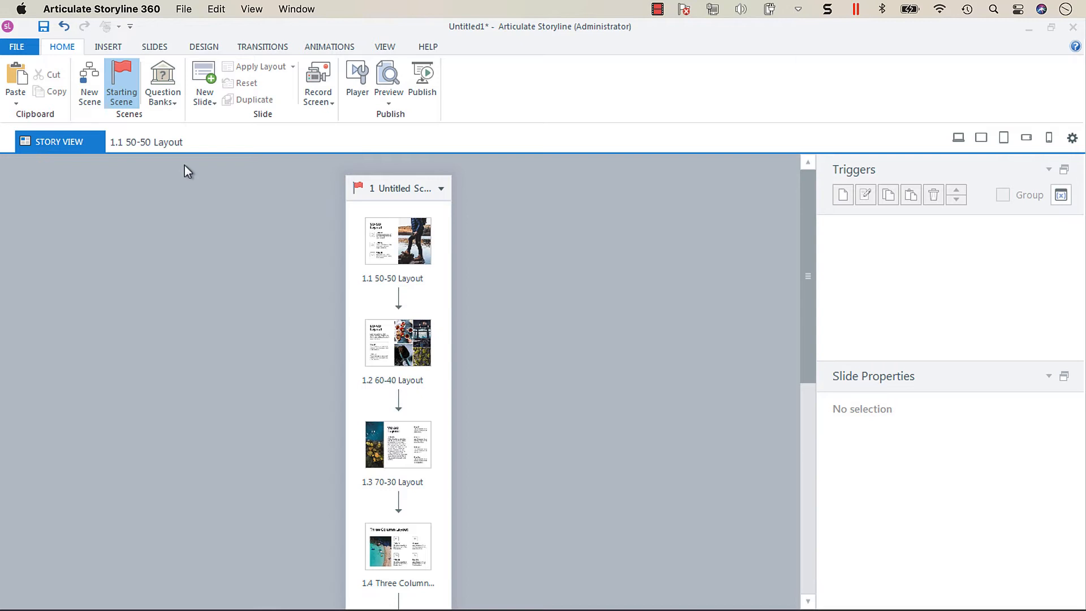
pyautogui.moveTo(173, 118)
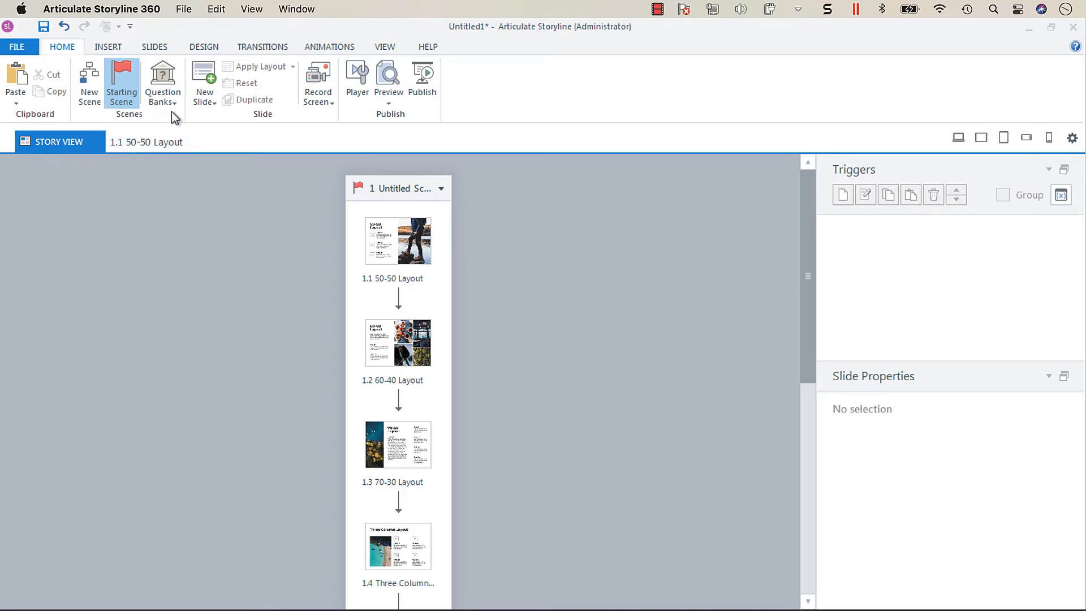
pyautogui.moveTo(163, 82)
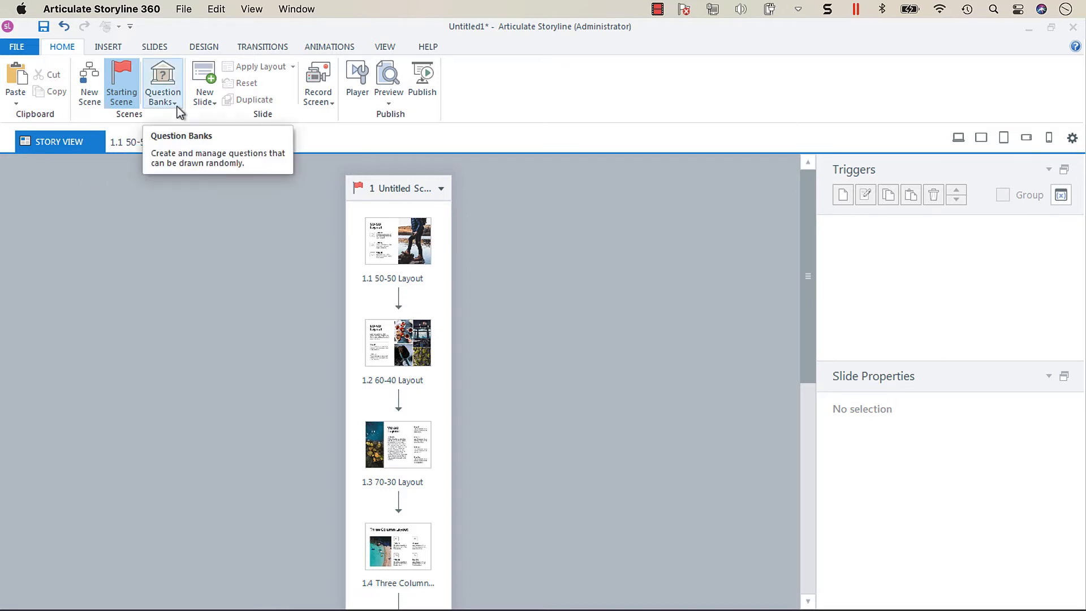
# Show the Question Banks menu on the Home ribbon.
pyautogui.click(162, 83)
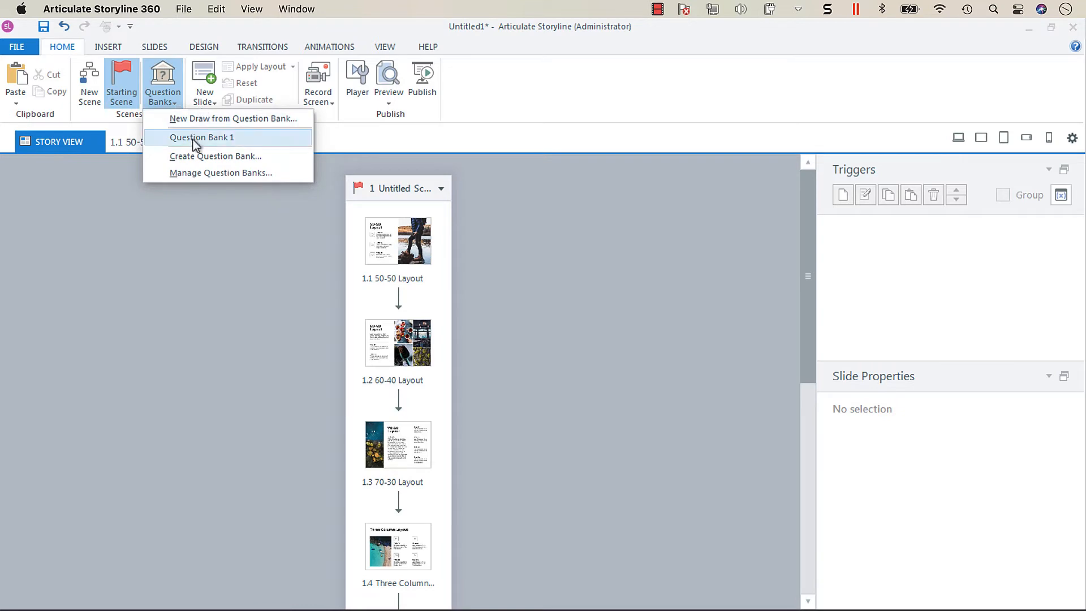
pyautogui.moveTo(231, 150)
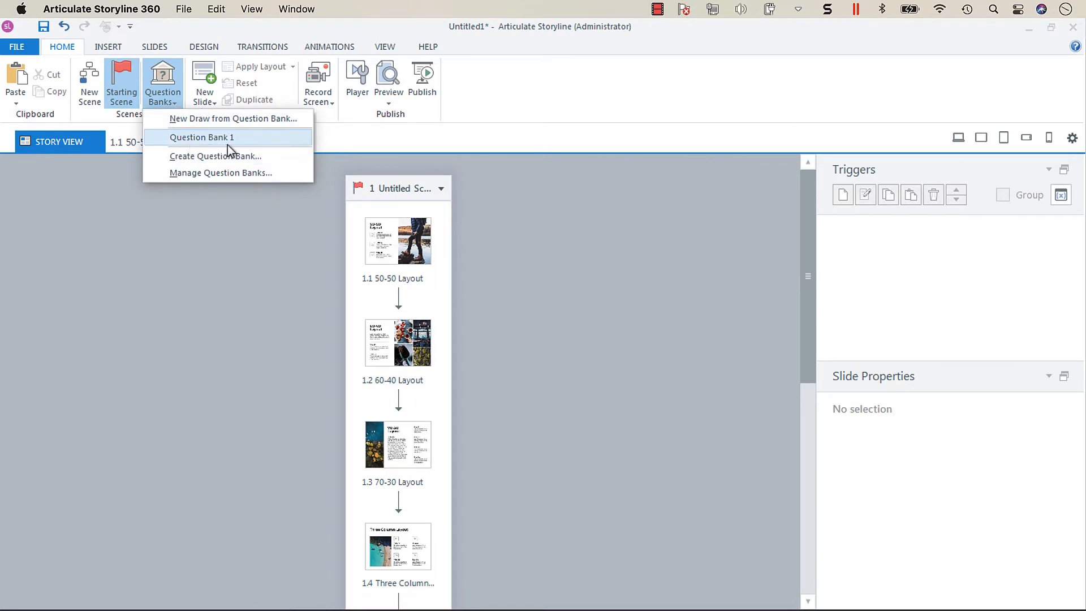
pyautogui.moveTo(230, 146)
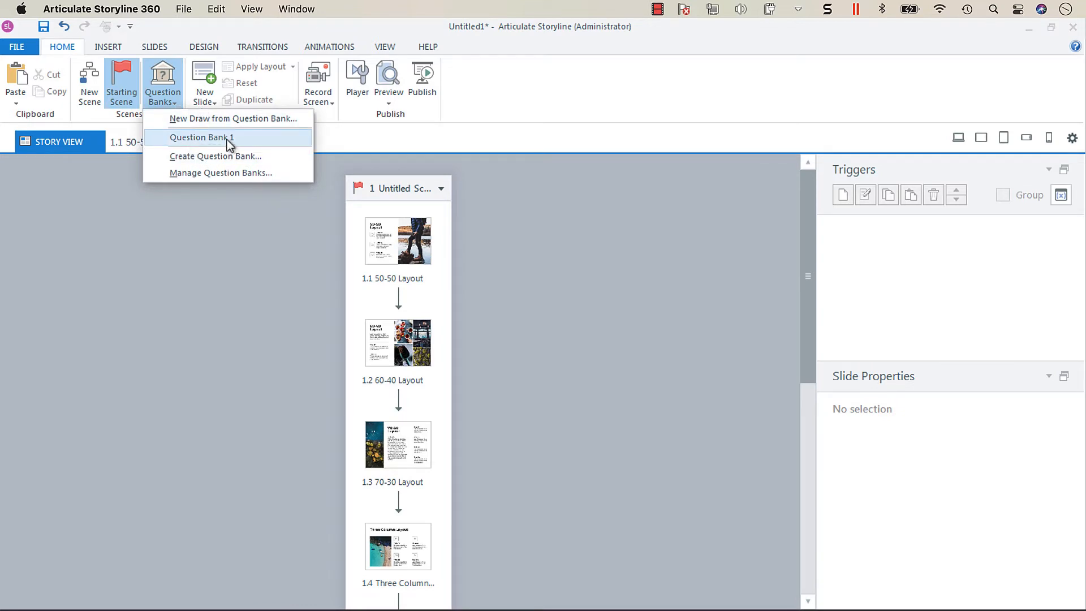
pyautogui.moveTo(193, 146)
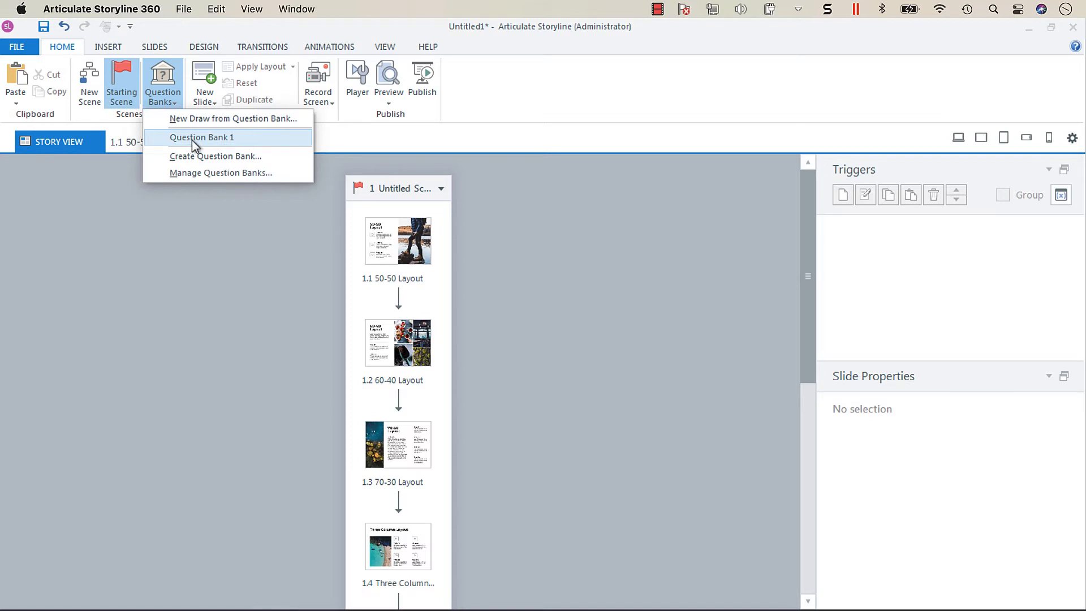
pyautogui.moveTo(257, 147)
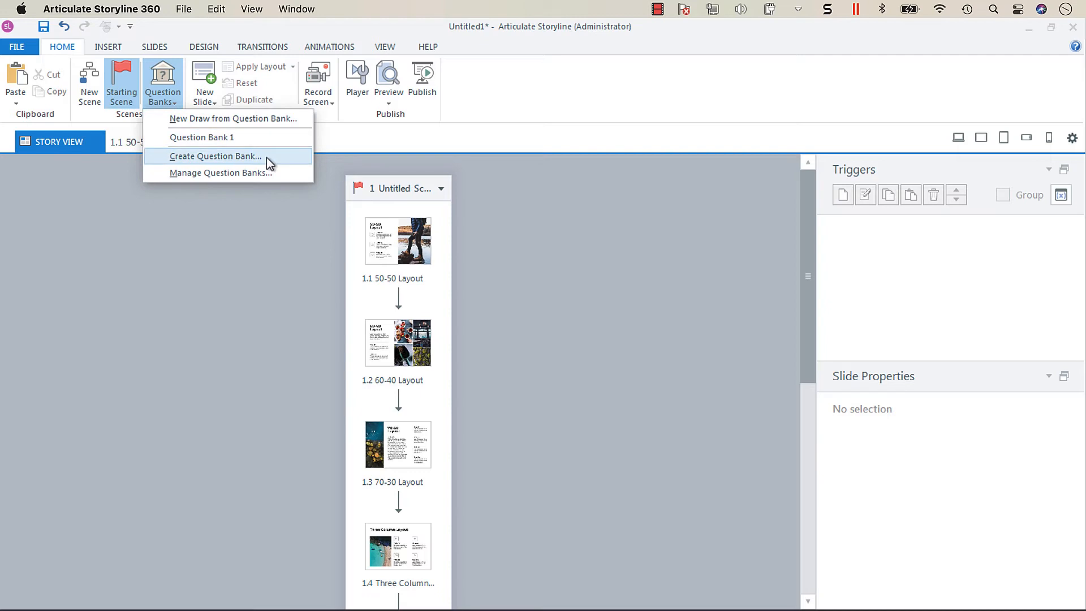
pyautogui.moveTo(203, 137)
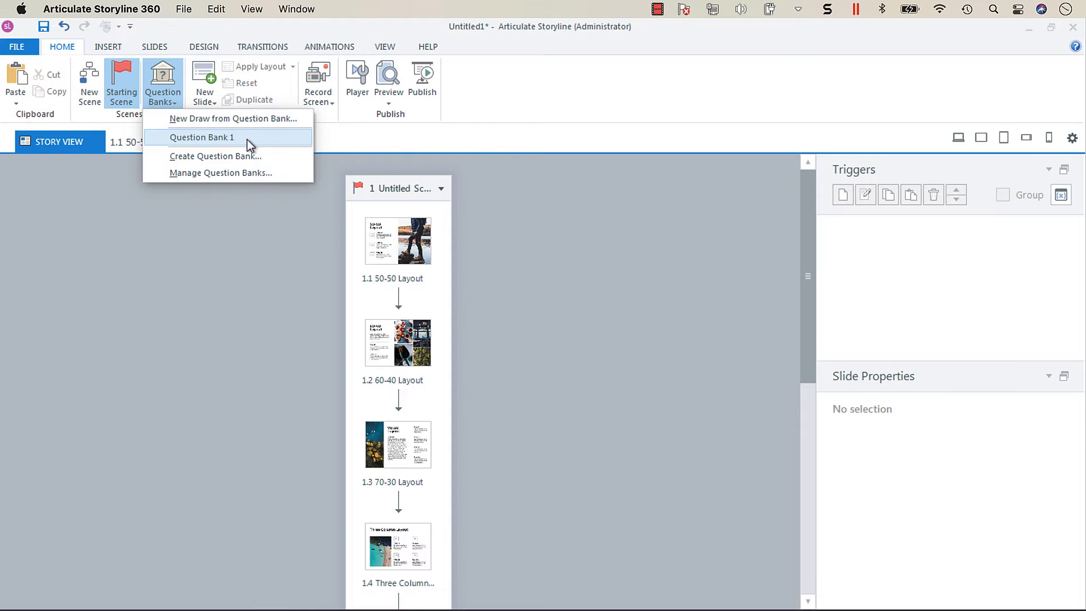
# Open Question Bank 1 from the Question Banks menu in its own tab.
pyautogui.click(201, 137)
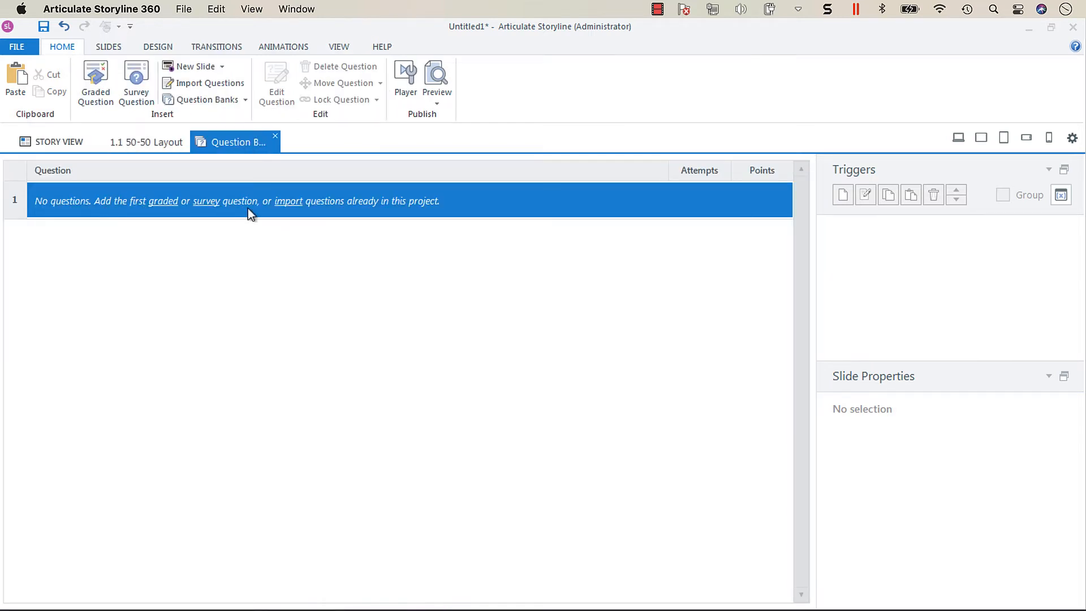
pyautogui.moveTo(112, 236)
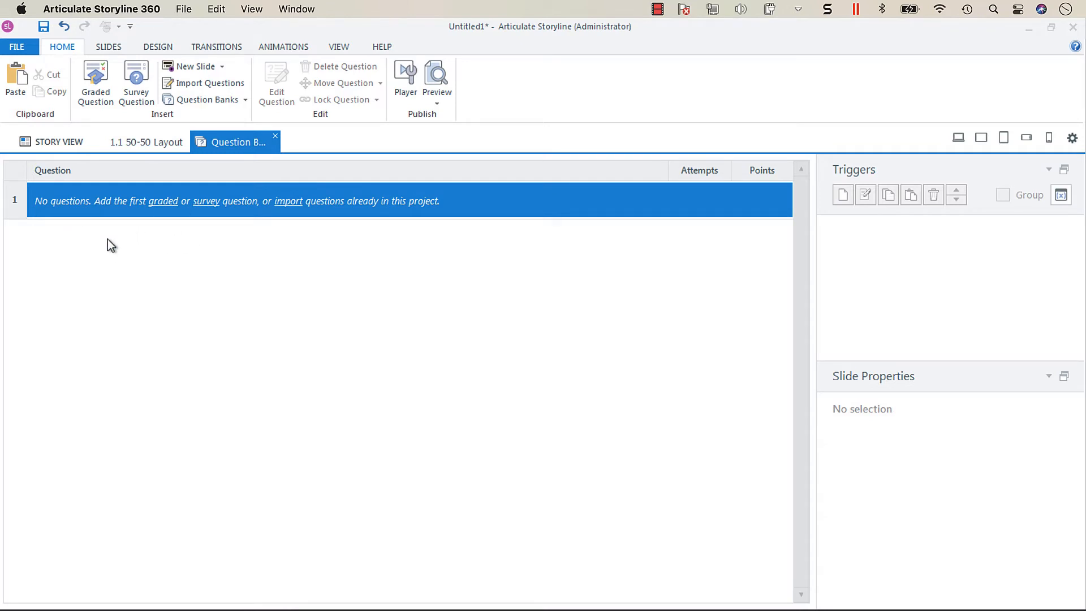
pyautogui.moveTo(161, 217)
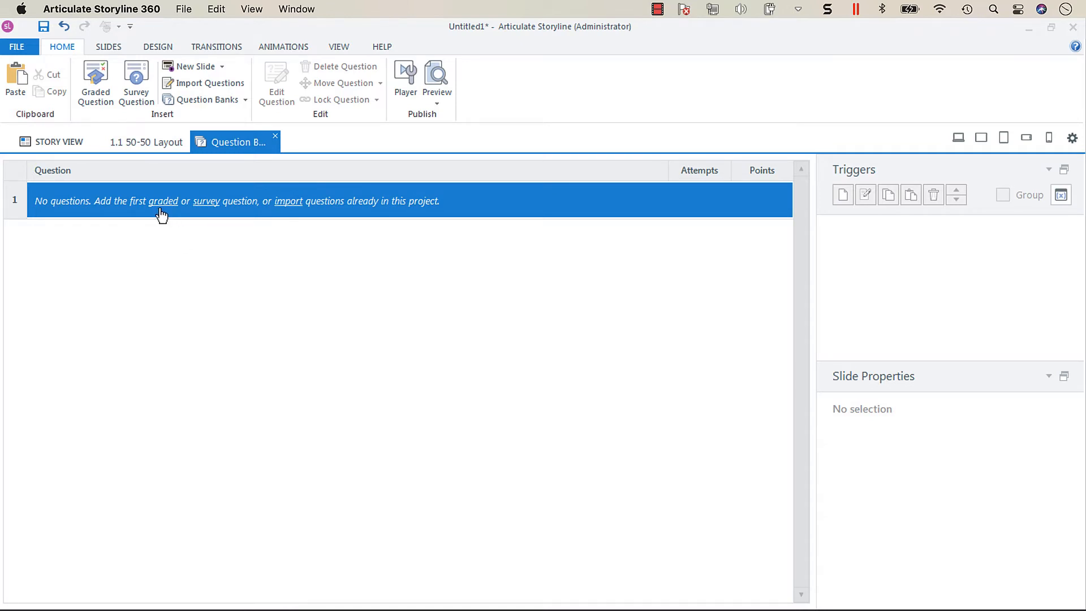
pyautogui.moveTo(332, 211)
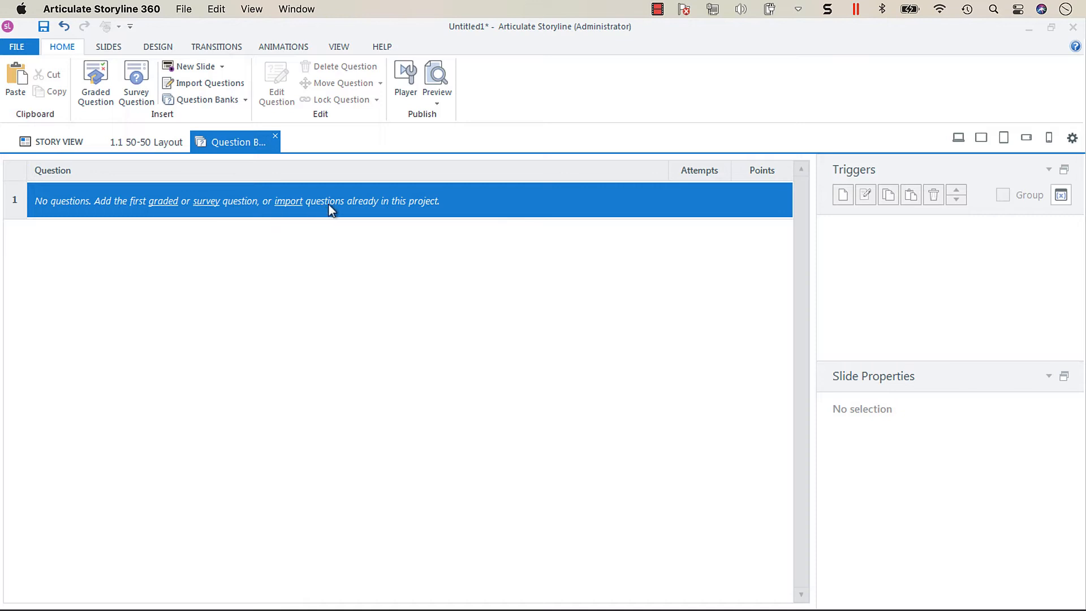
pyautogui.moveTo(378, 211)
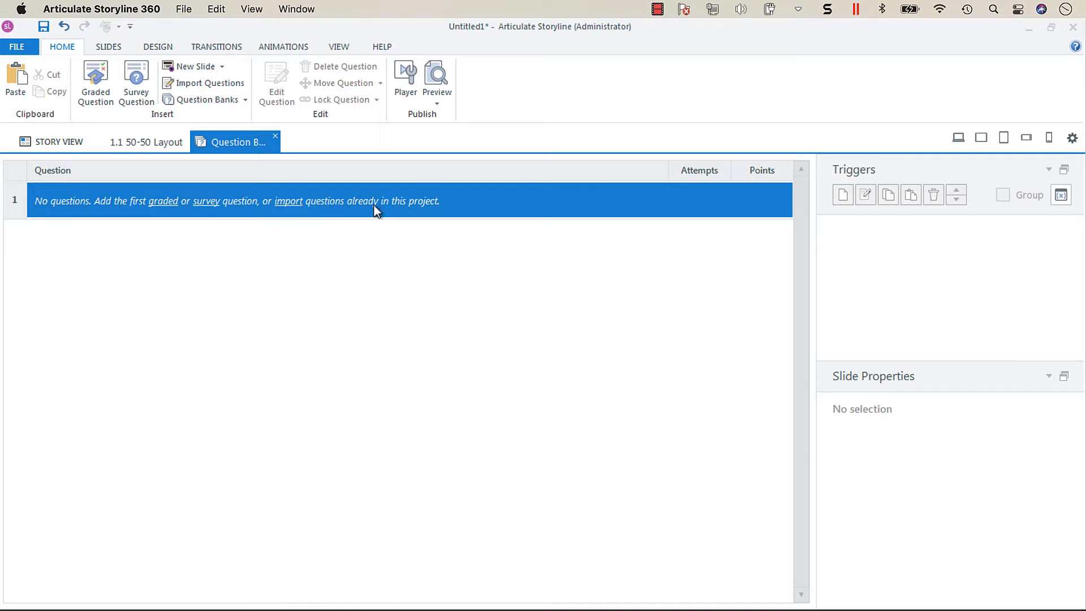
pyautogui.moveTo(315, 249)
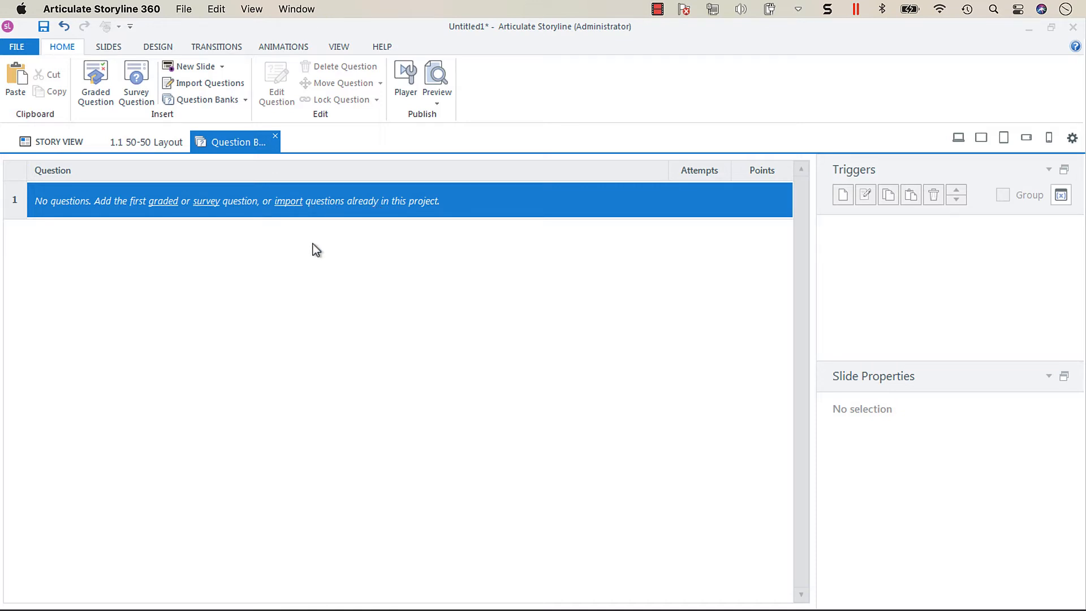
pyautogui.moveTo(146, 142)
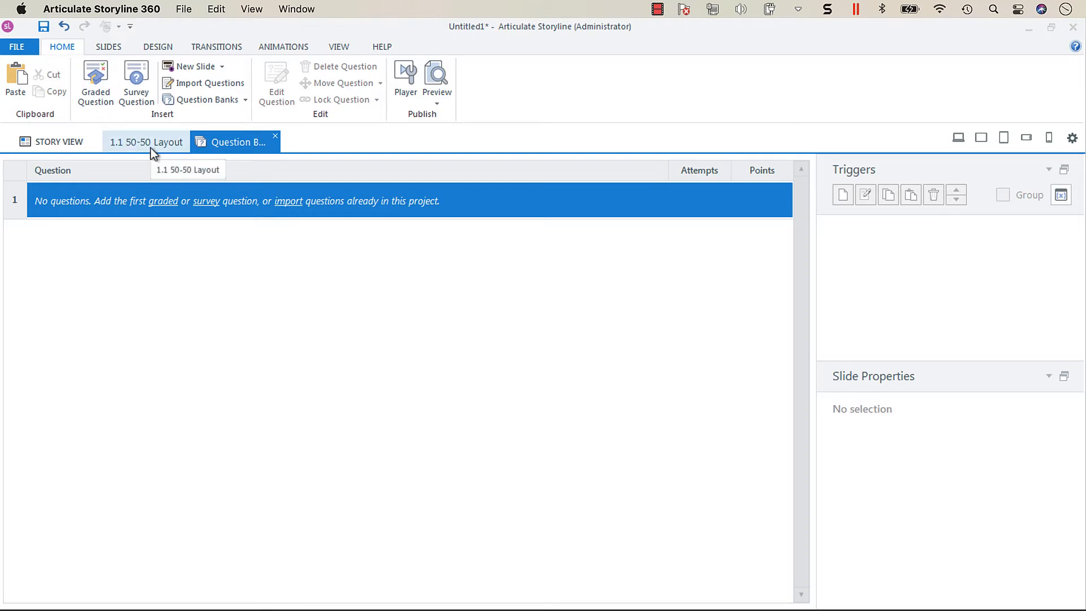
# Visit the 50-50 Layout slide briefly, then return to the empty Question Bank 1 tab.
pyautogui.click(146, 142)
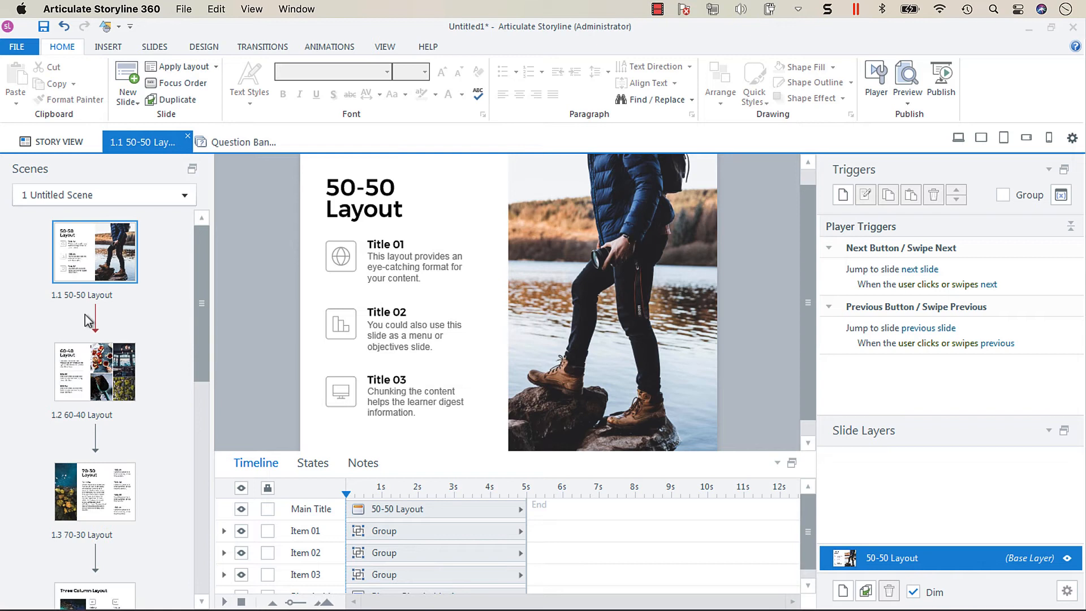
pyautogui.click(95, 371)
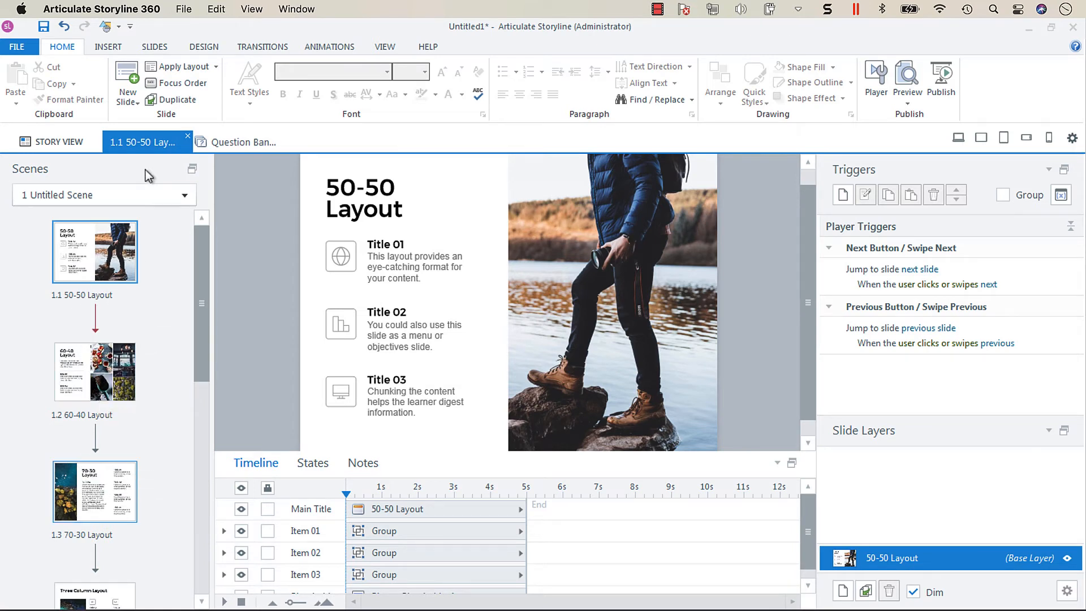
pyautogui.click(239, 142)
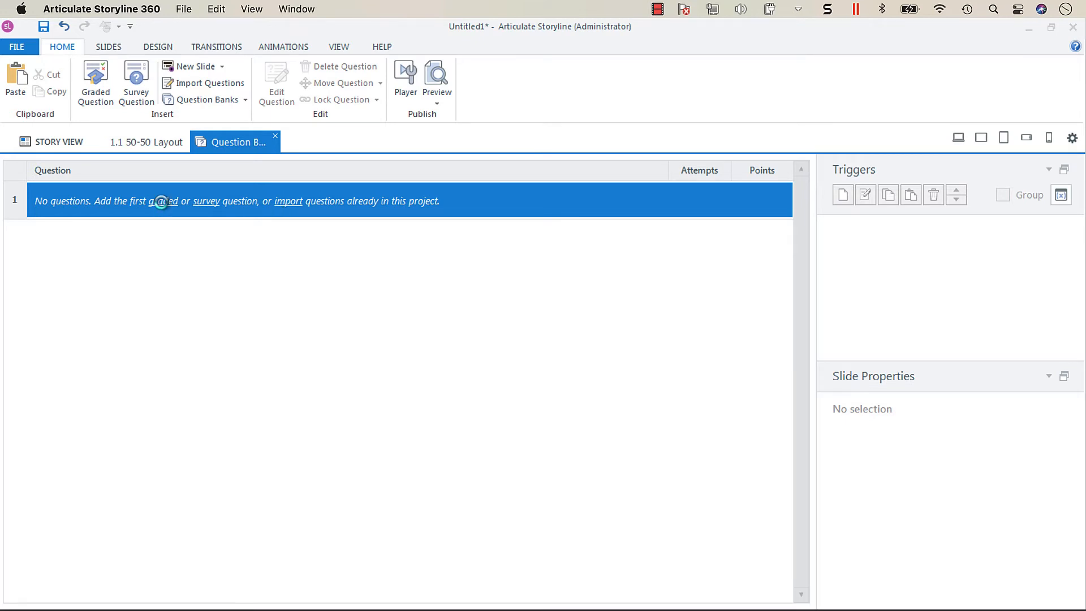
# Insert a graded Multiple Choice question as the first question in Question Bank 1.
pyautogui.click(162, 201)
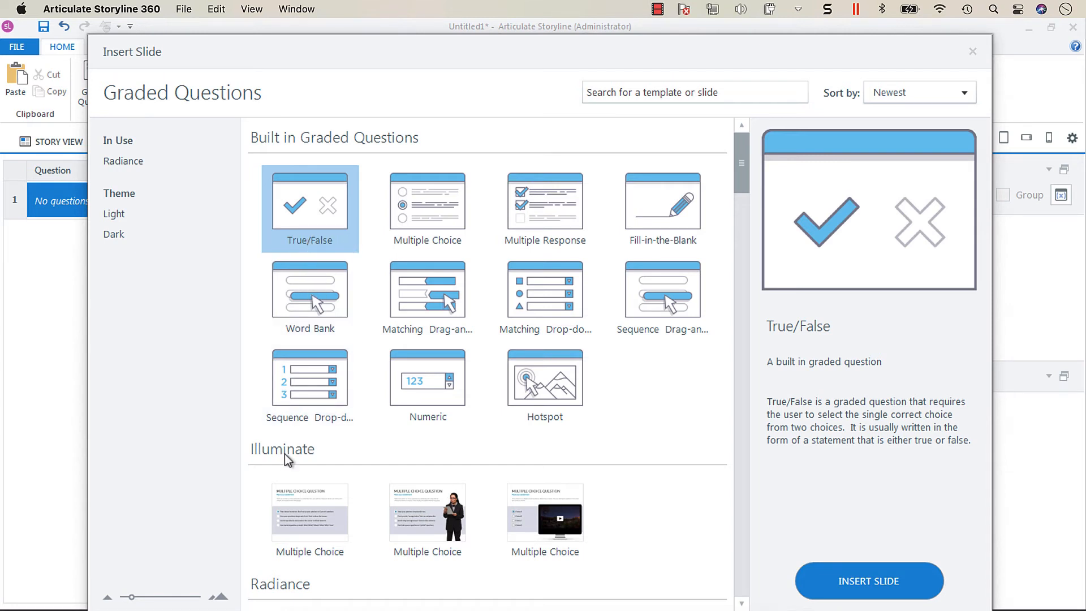
pyautogui.click(310, 513)
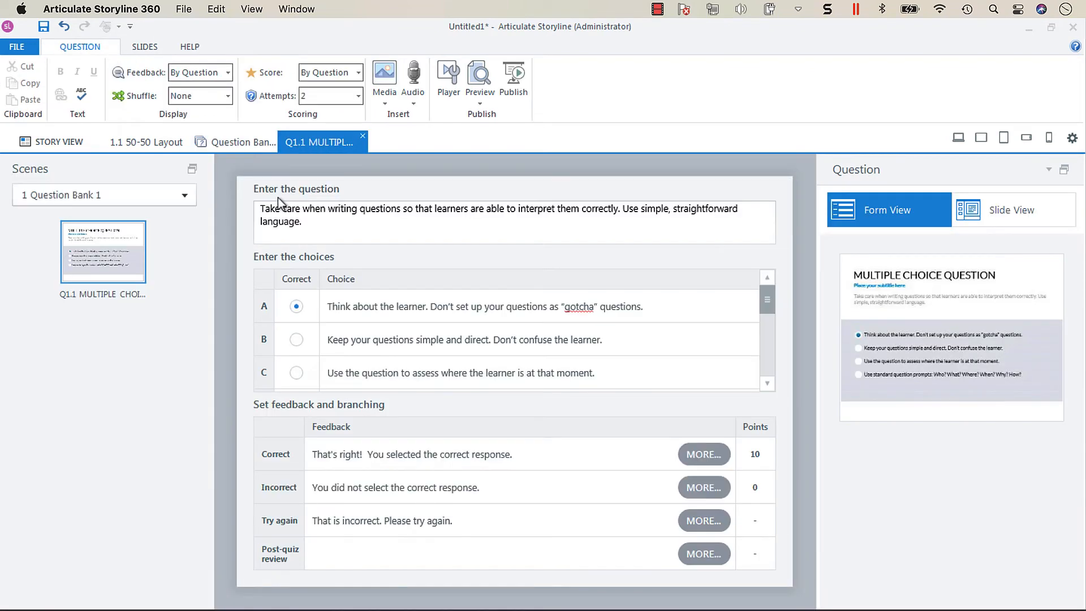
pyautogui.moveTo(233, 231)
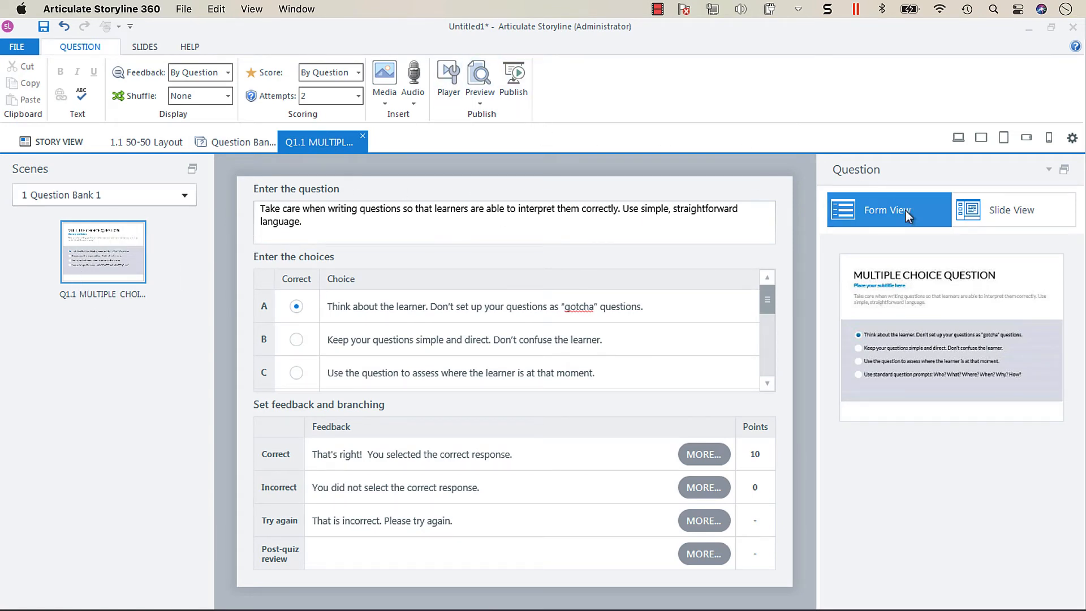
pyautogui.moveTo(405, 257)
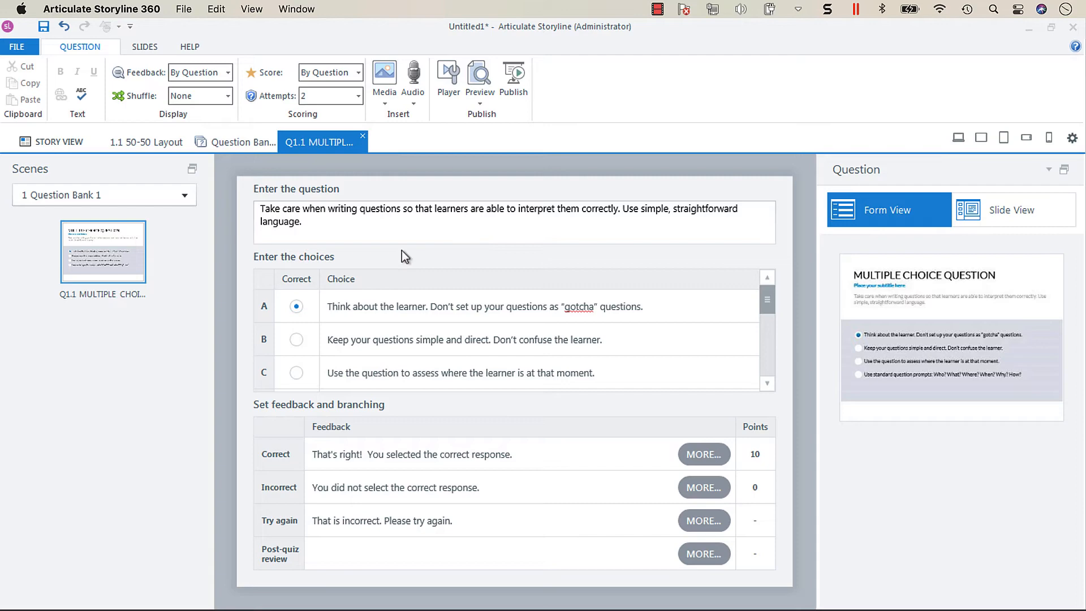
pyautogui.moveTo(1011, 210)
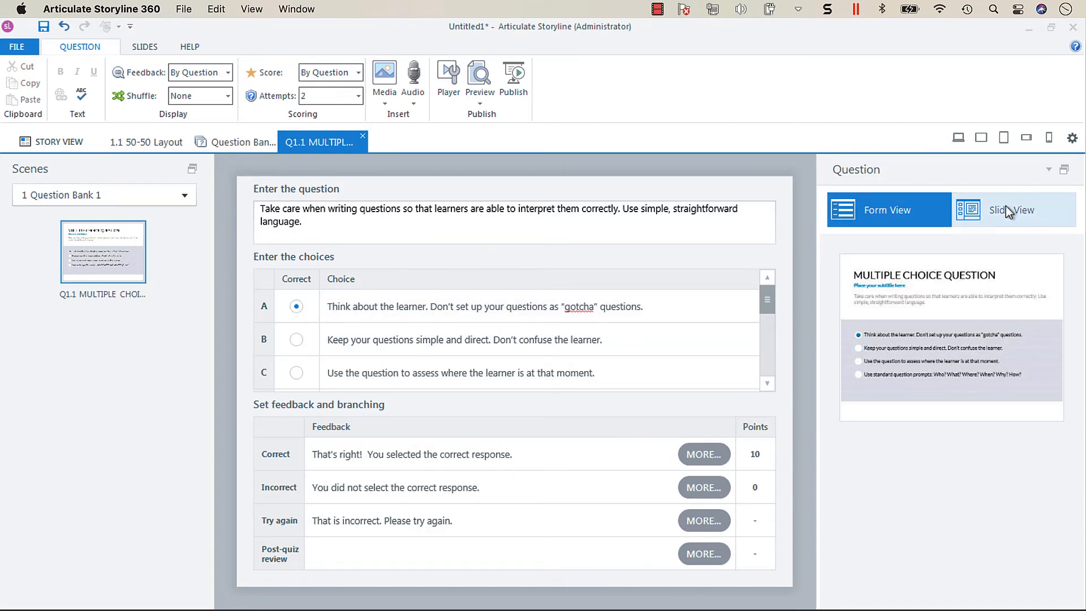
# Switch the multiple-choice question from form view to Slide View.
pyautogui.click(1011, 209)
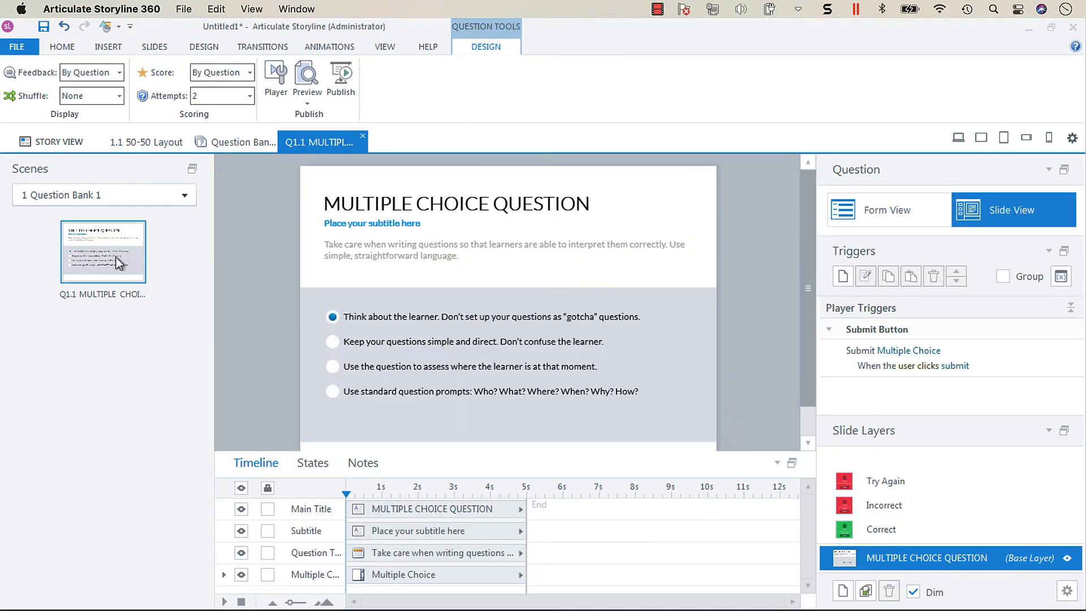
# Duplicate Q1.1 so Question Bank 1 holds four multiple-choice questions, Q1.1 through Q1.4.
pyautogui.rightClick(103, 252)
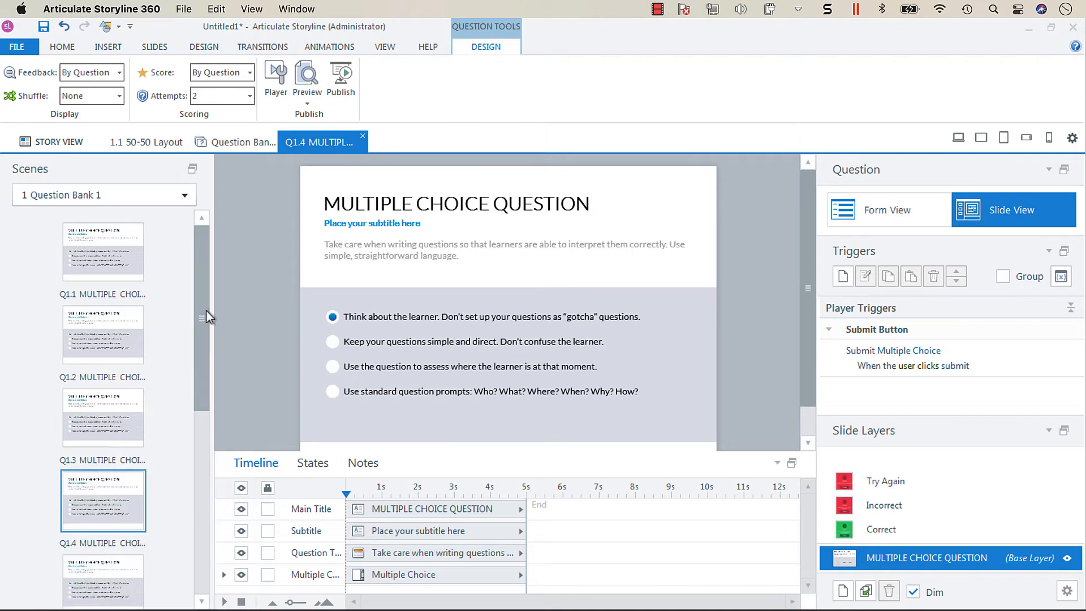
pyautogui.moveTo(136, 444)
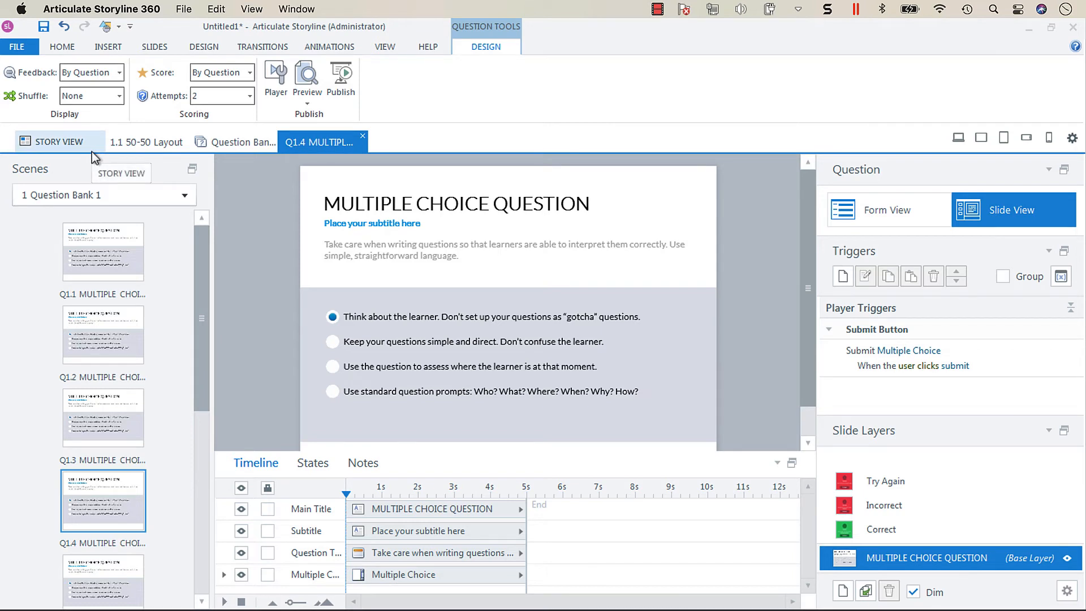
# Return to Story View and open the Question Bank Manager listing Question Bank 1.
pyautogui.click(59, 141)
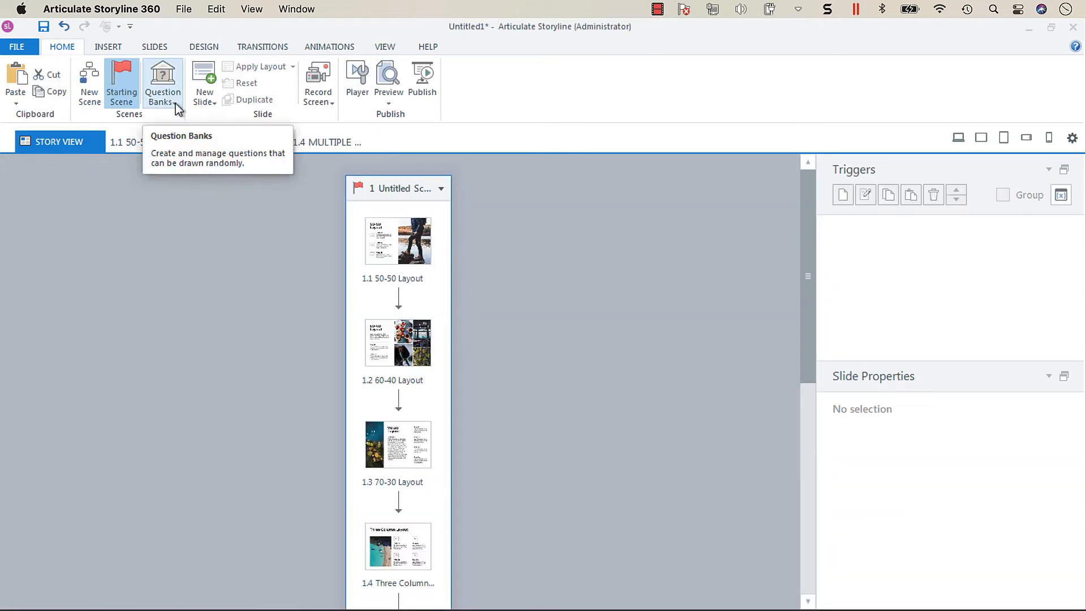
pyautogui.click(163, 83)
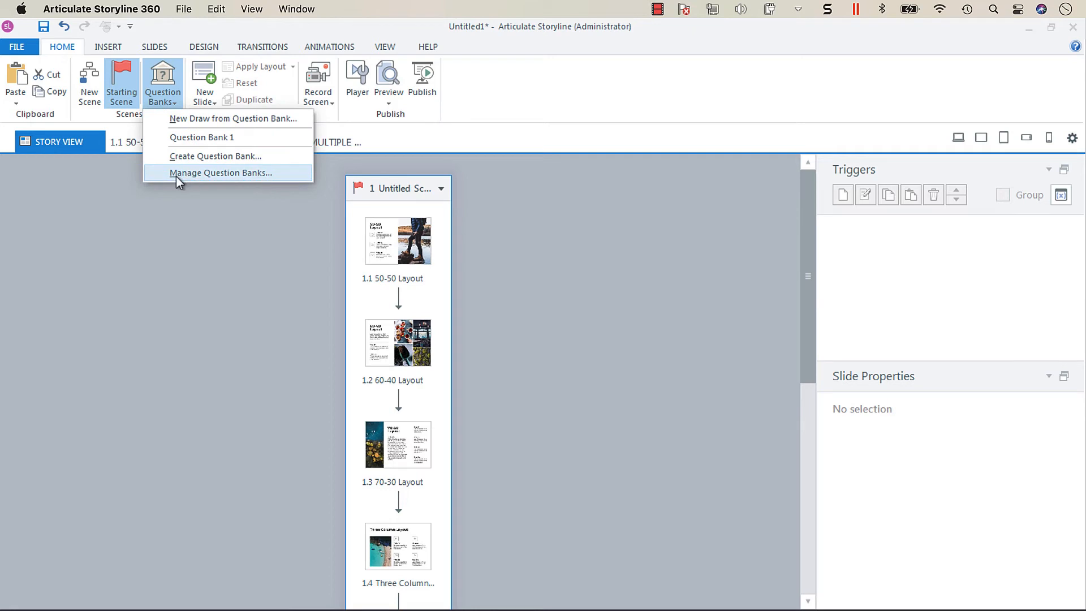
pyautogui.moveTo(237, 185)
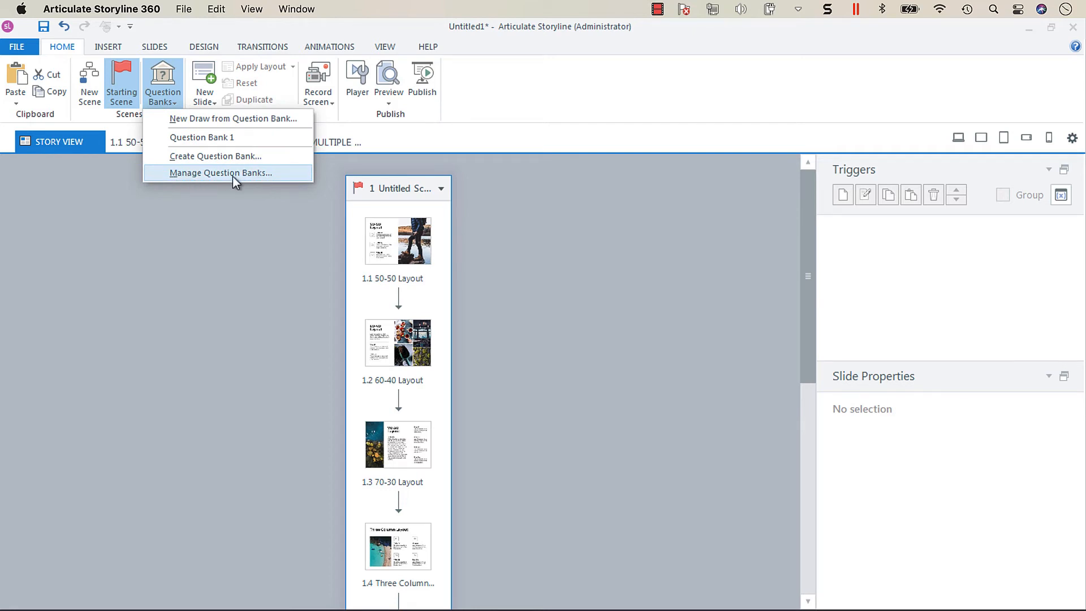
pyautogui.click(221, 172)
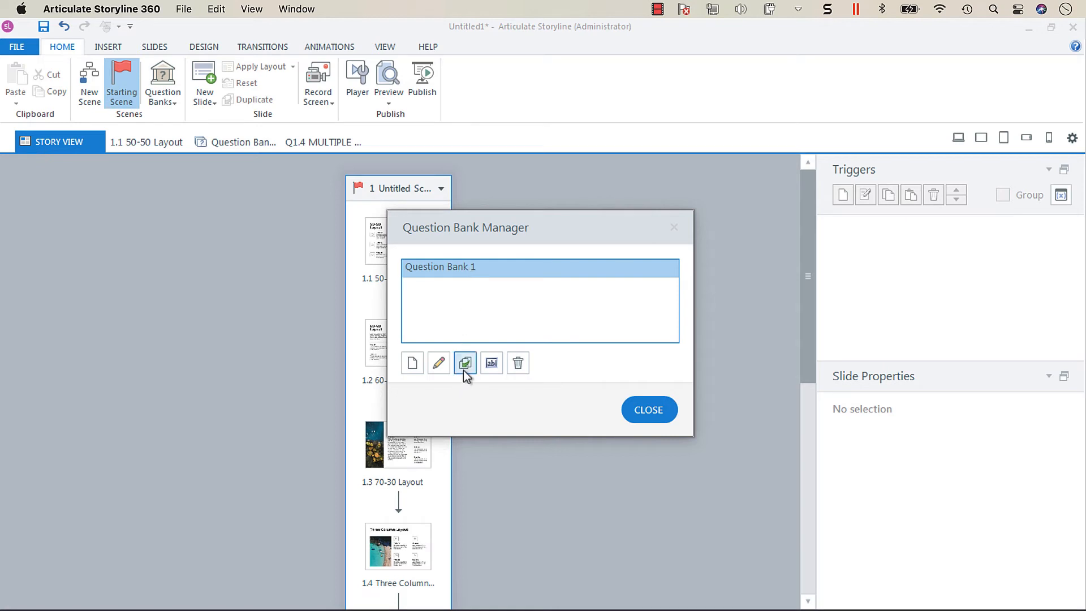
pyautogui.moveTo(465, 363)
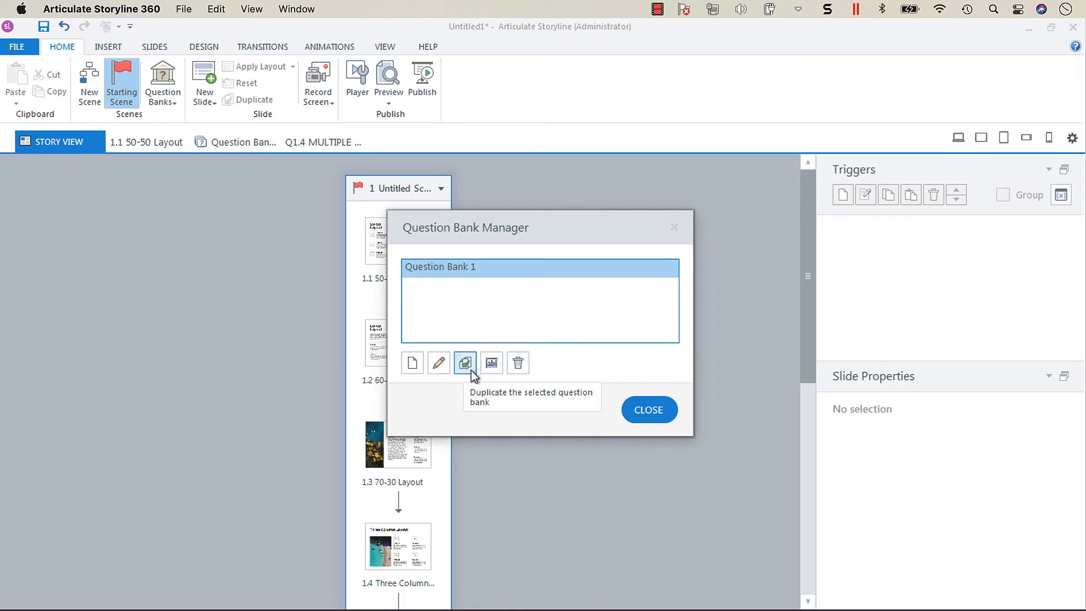
pyautogui.moveTo(412, 363)
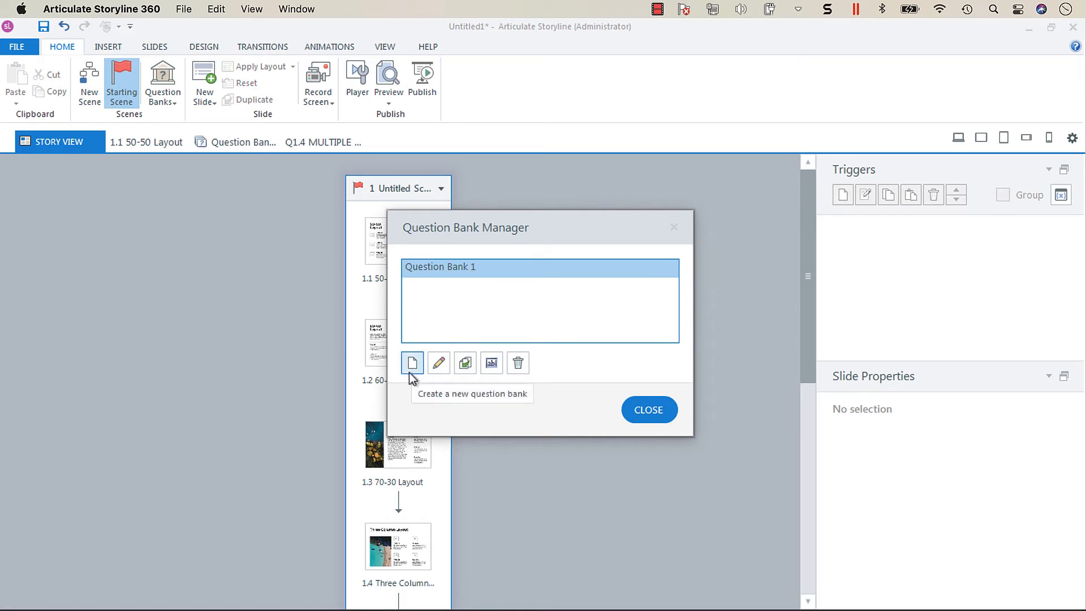
pyautogui.moveTo(465, 362)
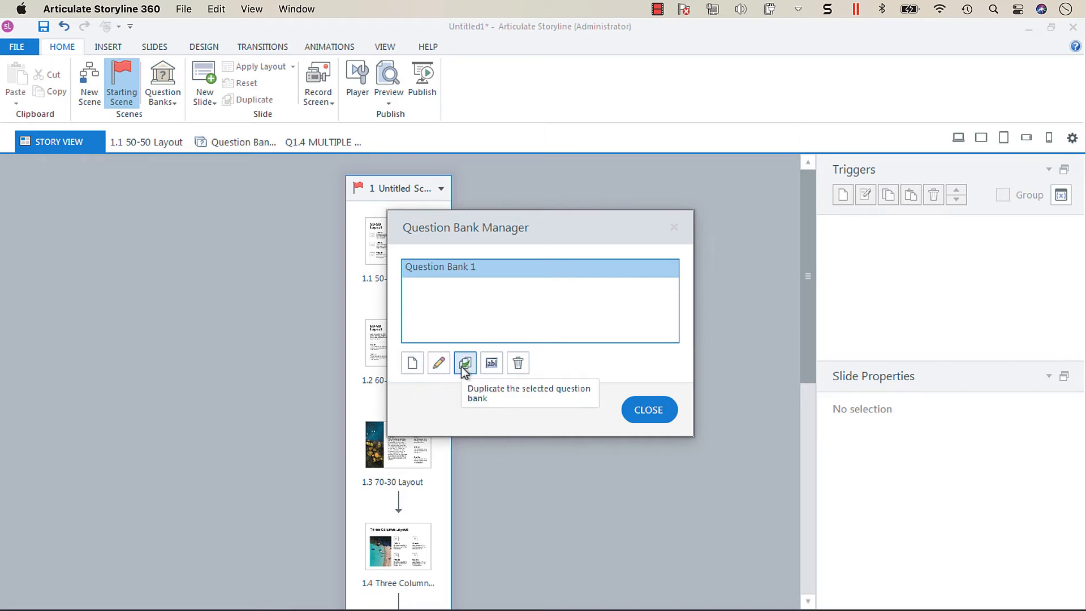
pyautogui.moveTo(492, 363)
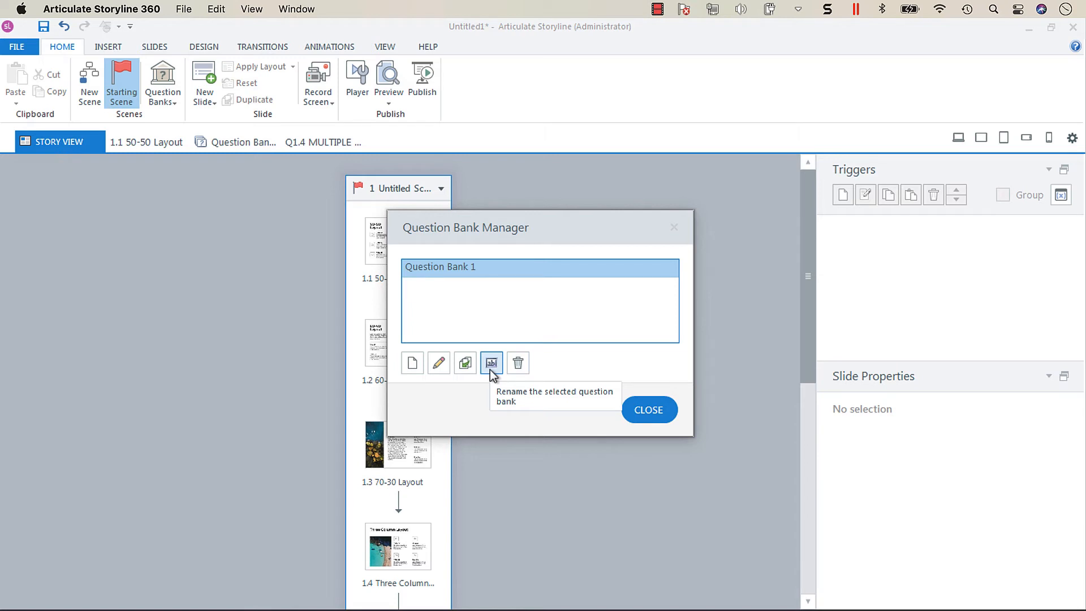
pyautogui.moveTo(409, 337)
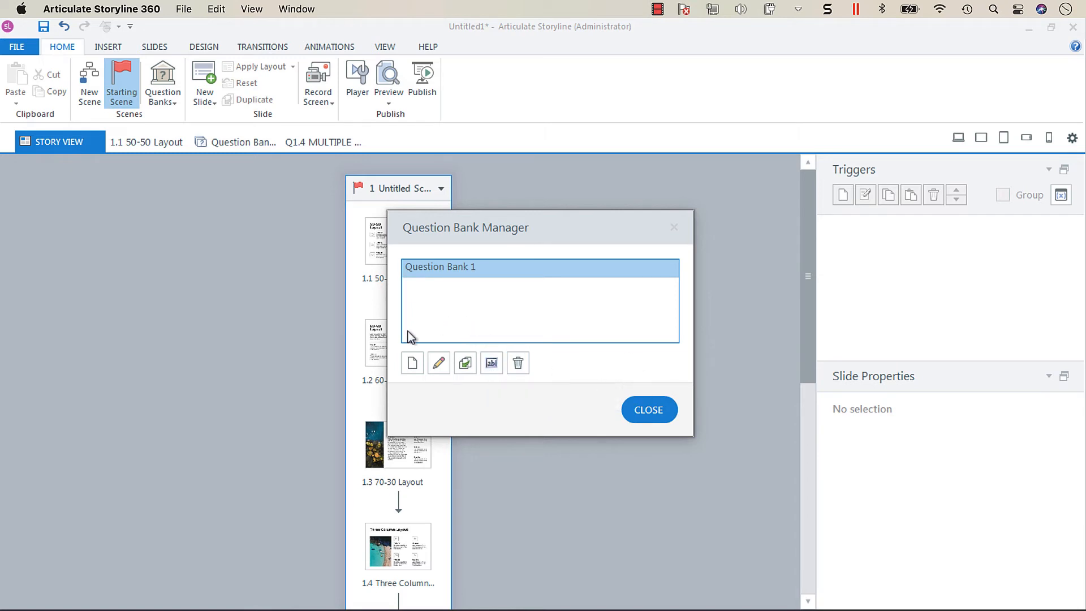
pyautogui.moveTo(626, 431)
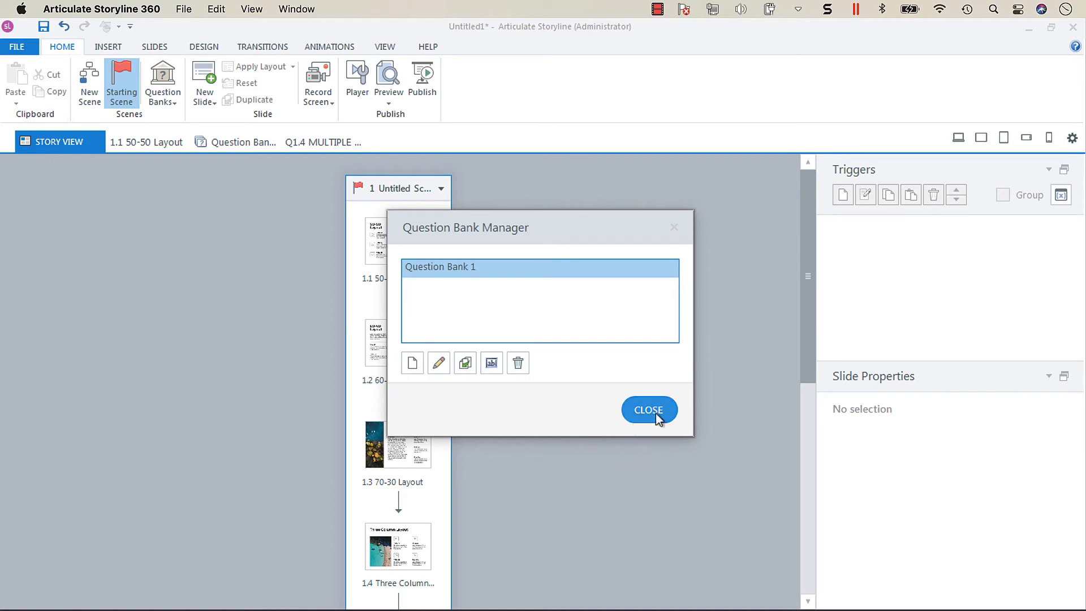
pyautogui.click(650, 410)
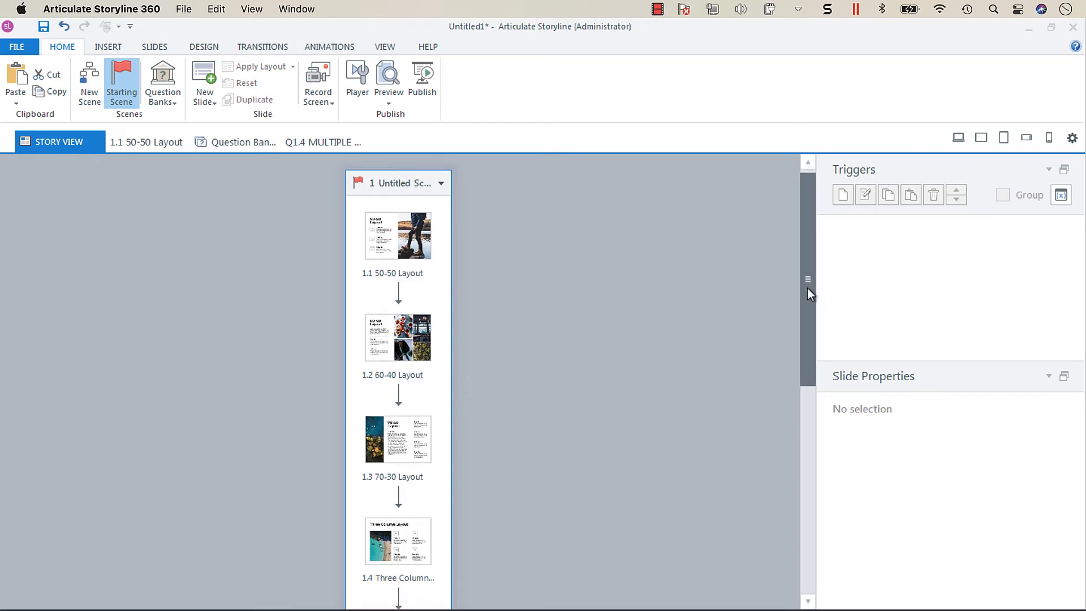
pyautogui.scroll(-3)
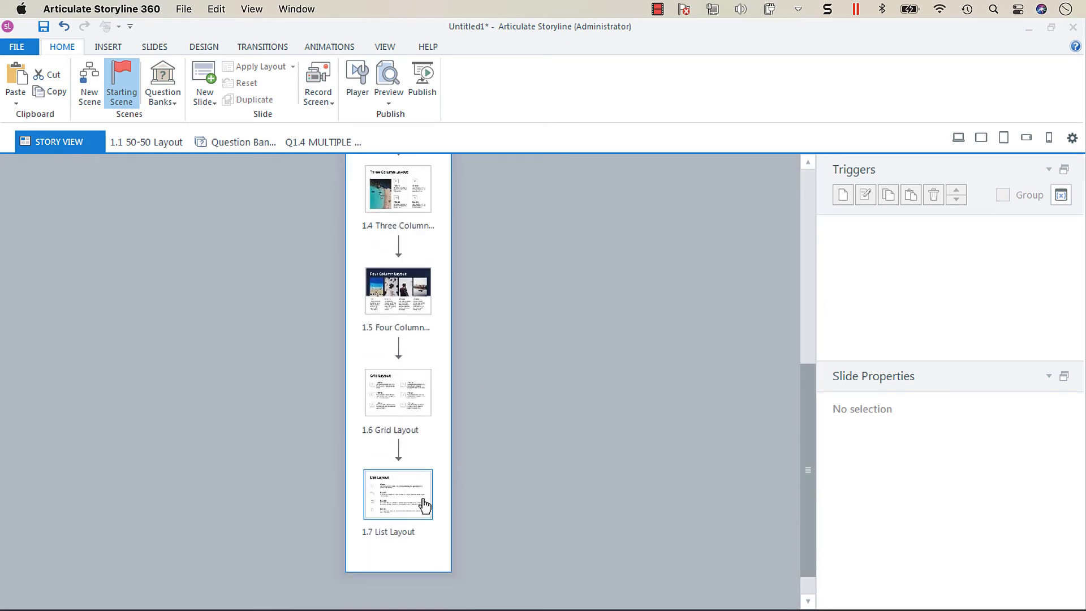
pyautogui.moveTo(402, 516)
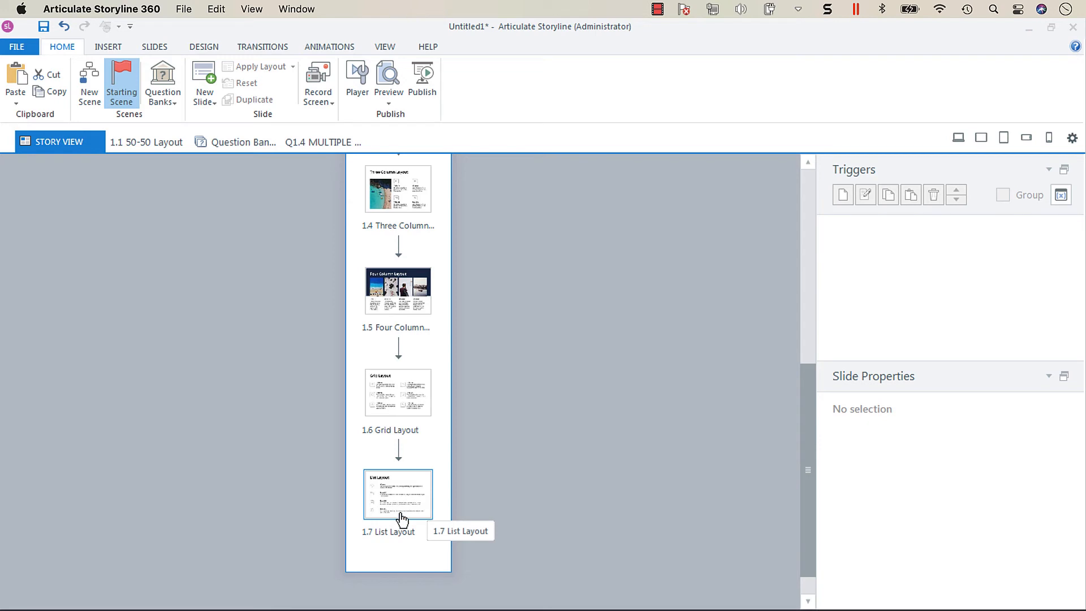
pyautogui.click(397, 493)
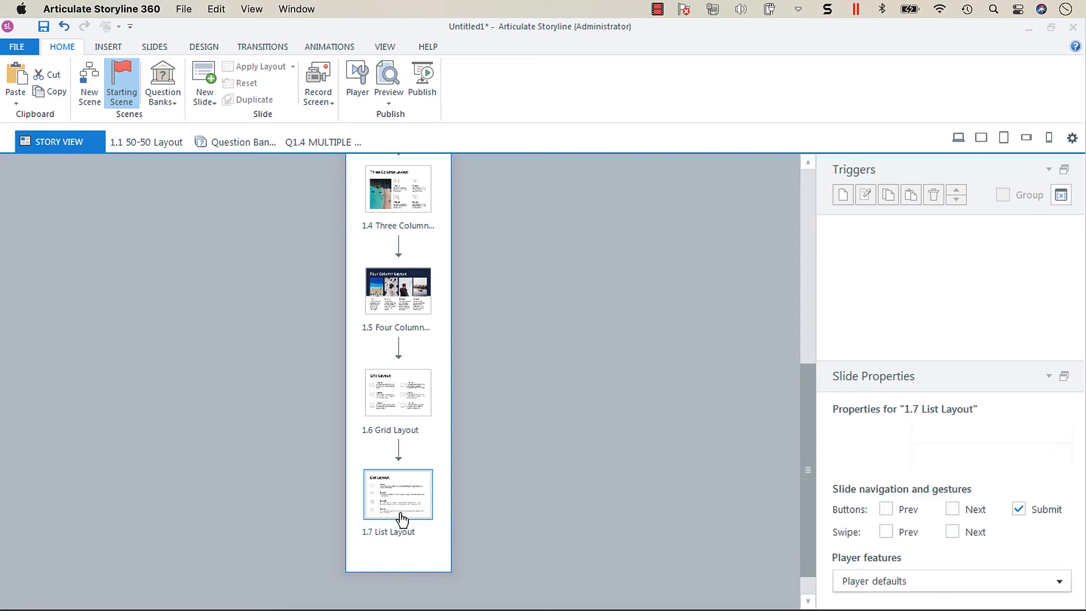
pyautogui.click(397, 494)
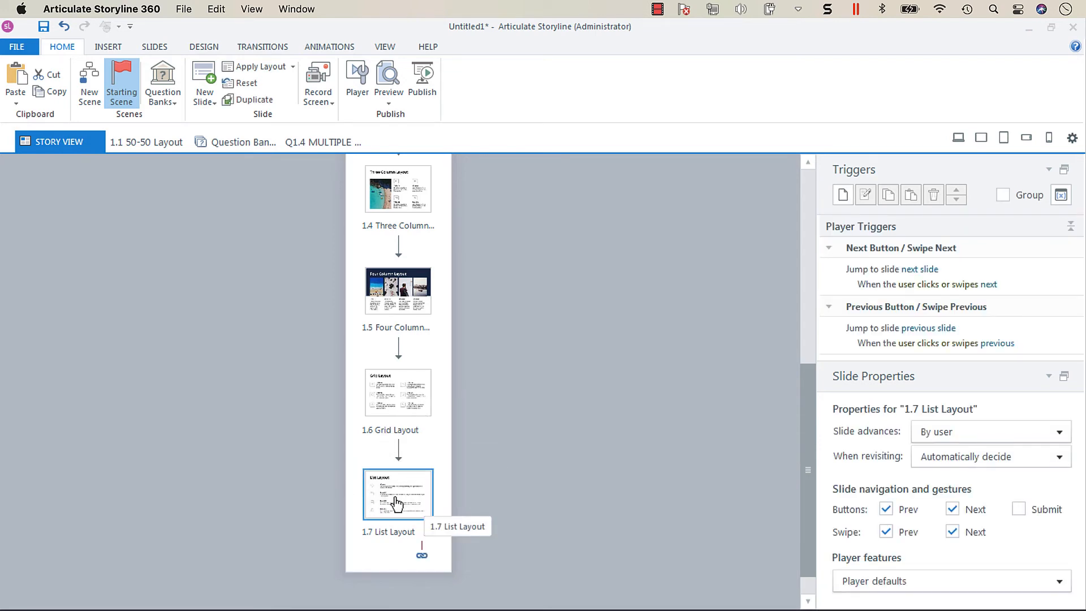
pyautogui.click(397, 291)
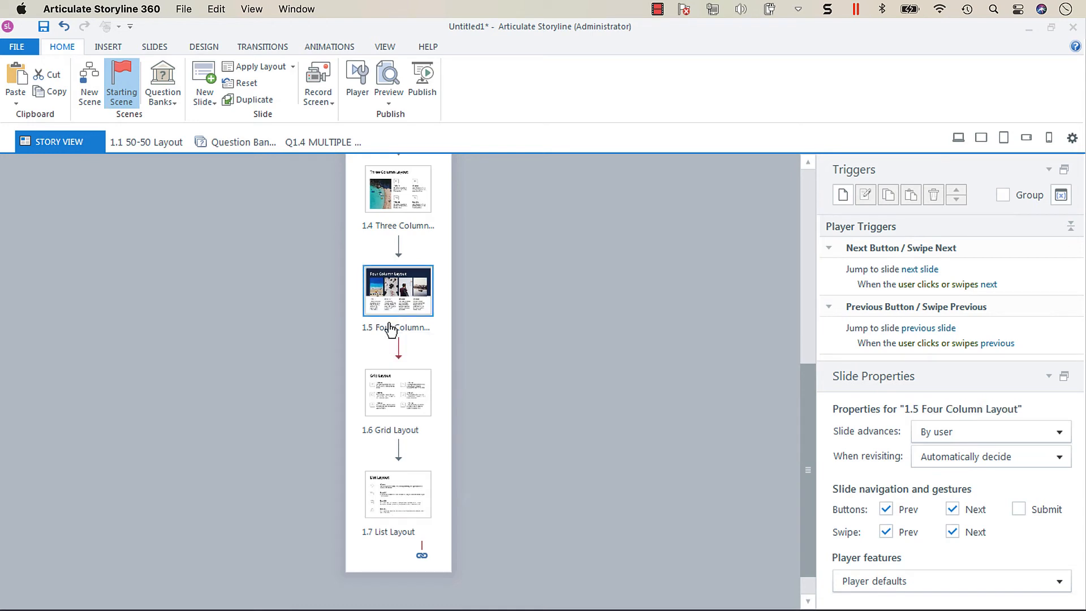
pyautogui.click(397, 494)
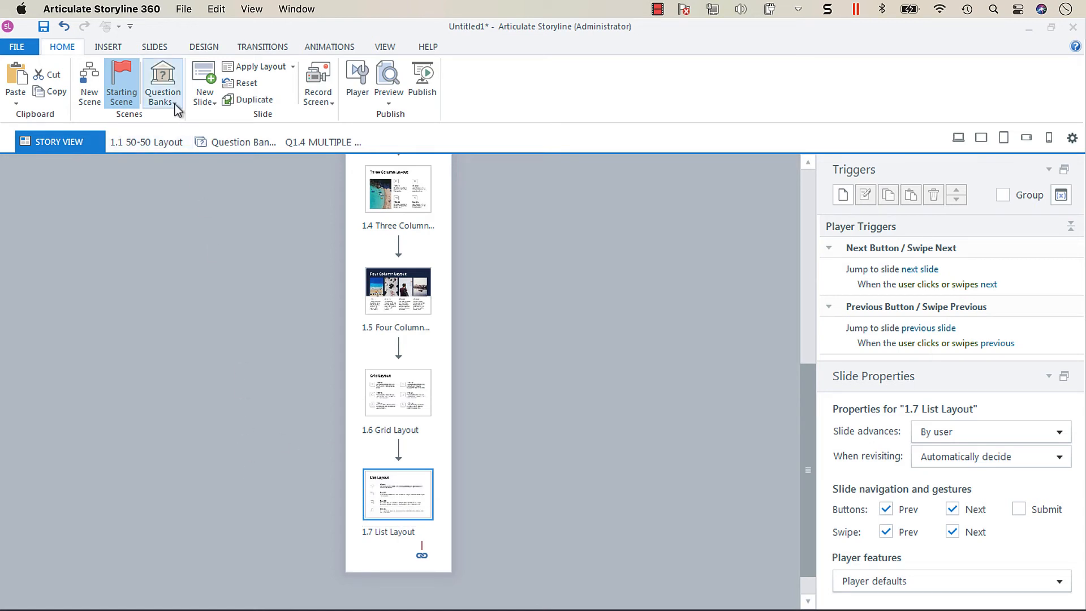
# Start a new draw from Question Bank 1, keeping all five questions included randomly.
pyautogui.click(162, 82)
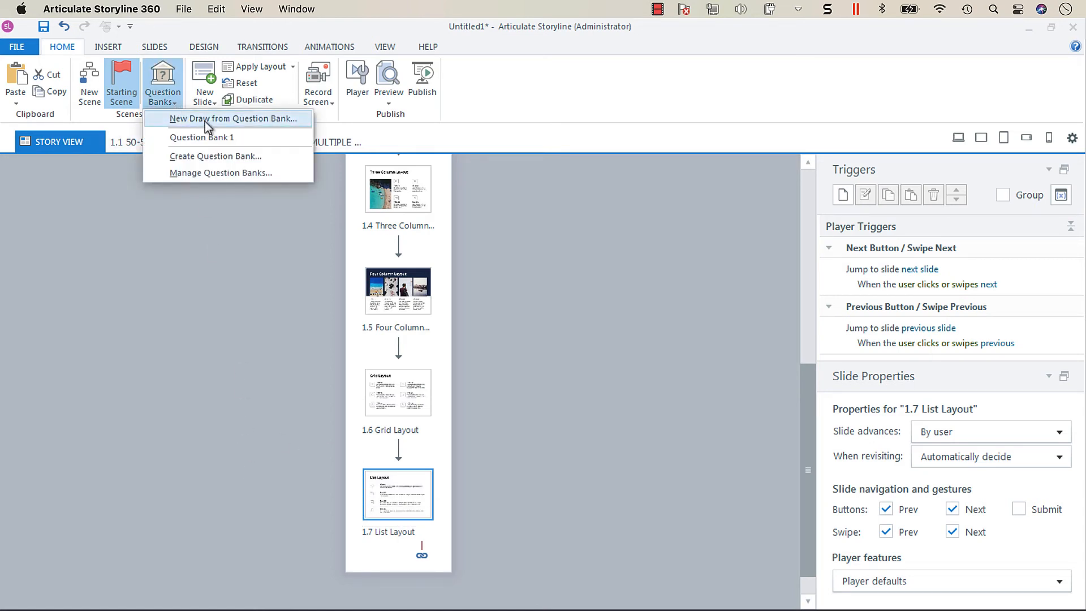
pyautogui.click(234, 117)
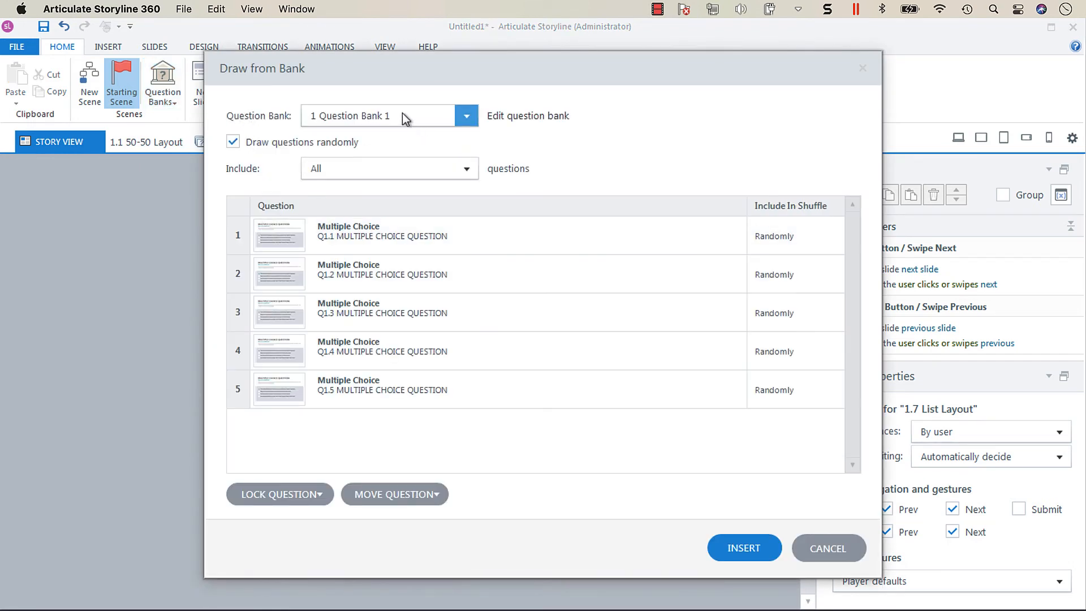
pyautogui.click(466, 116)
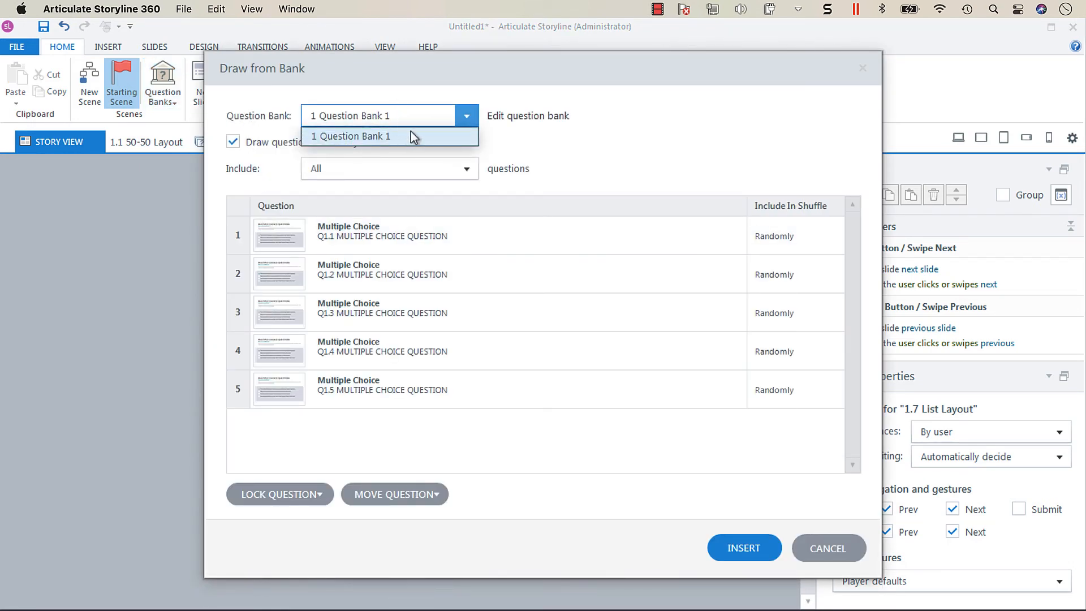
pyautogui.click(353, 135)
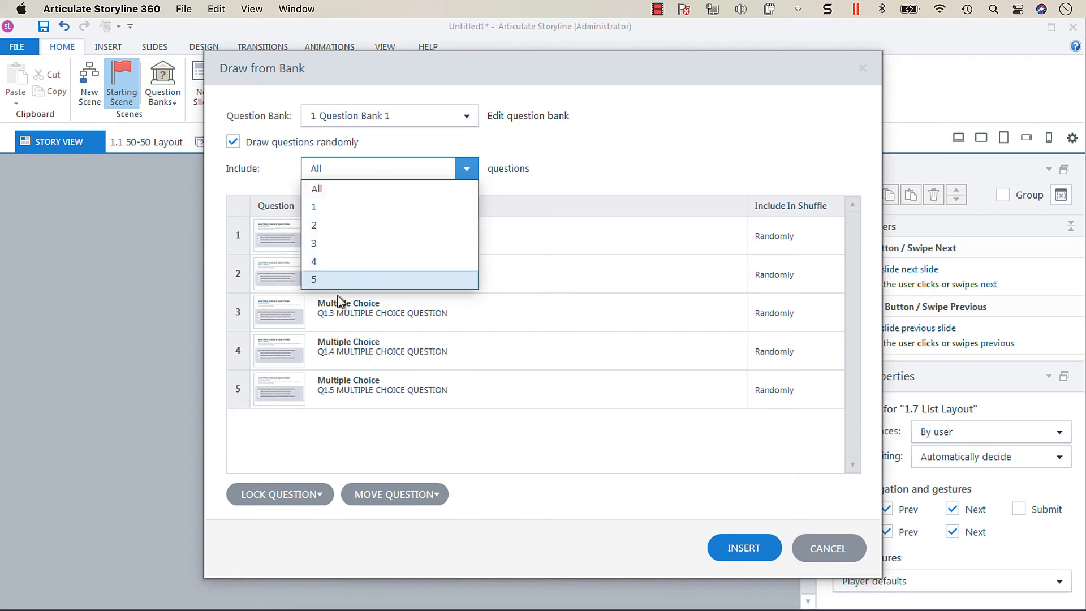
pyautogui.click(316, 188)
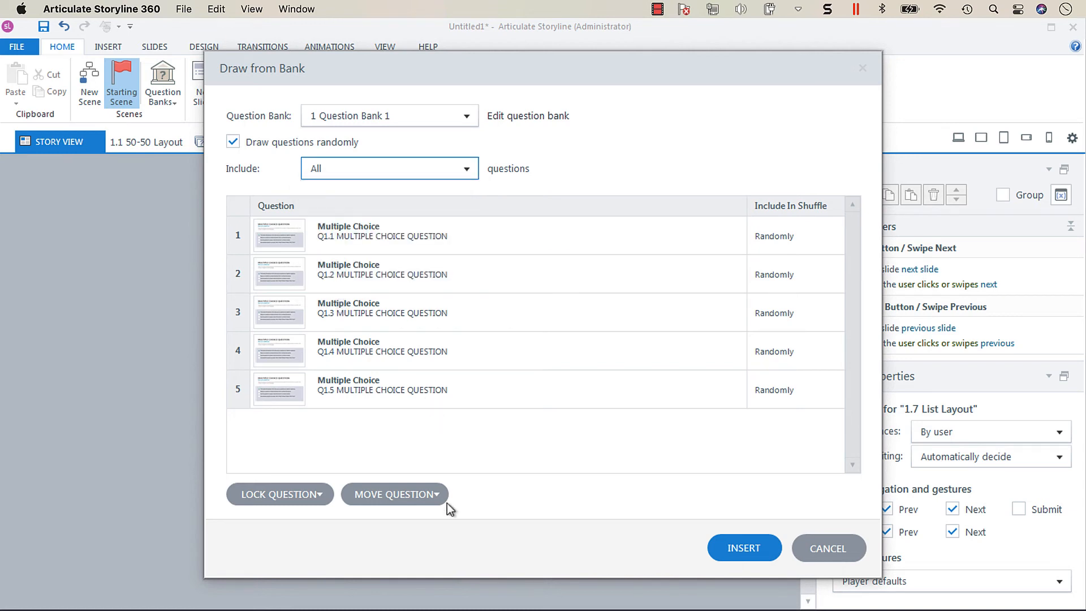
pyautogui.click(279, 494)
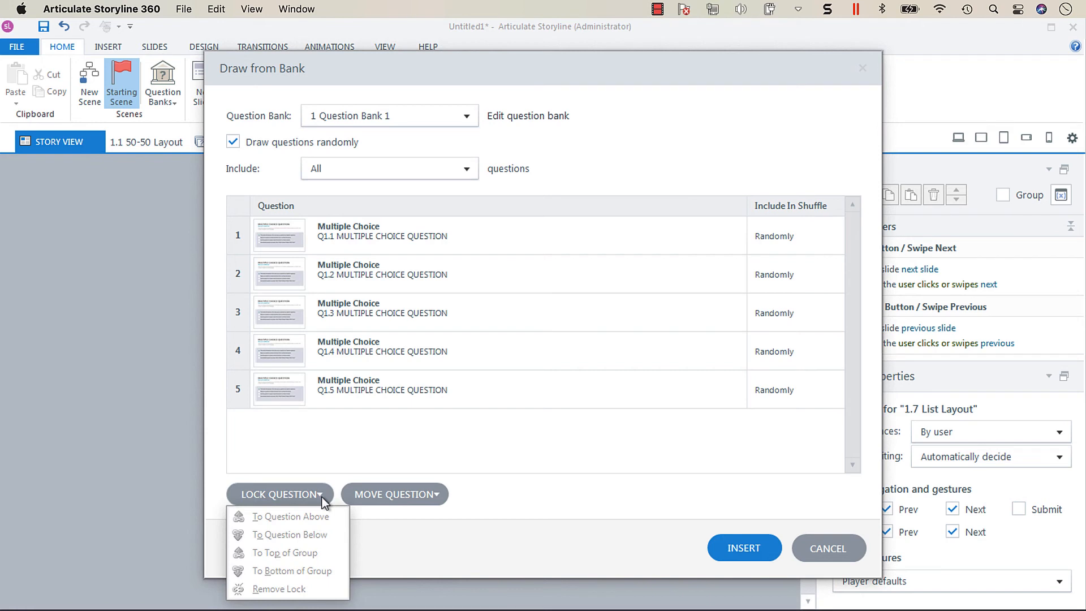
pyautogui.moveTo(359, 514)
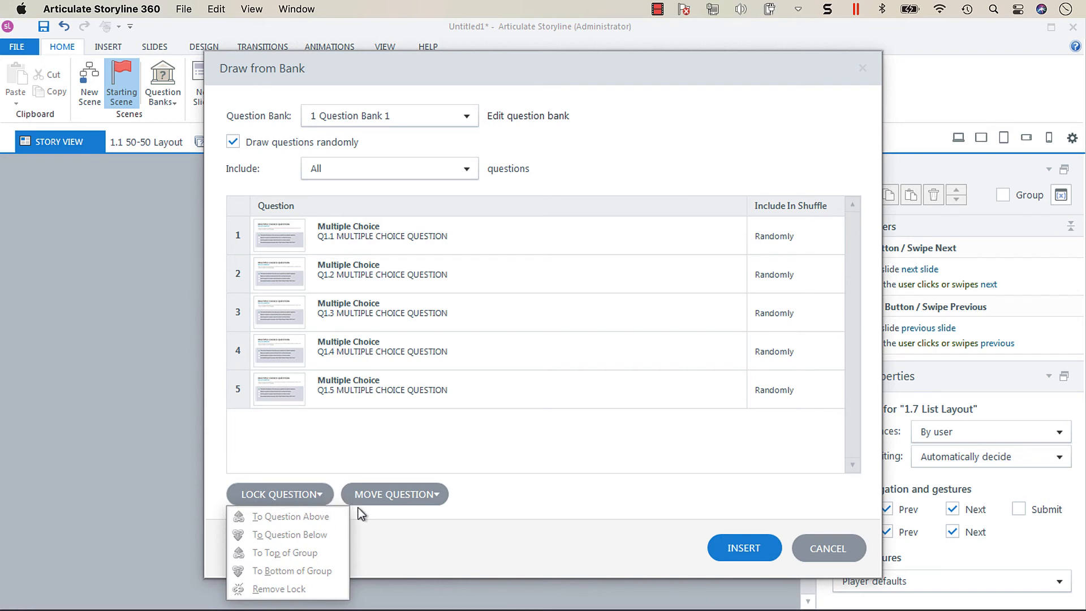
# Move Q1.2 down to fourth place, ordering the draw Q1.1, Q1.3, Q1.4, Q1.2, Q1.5.
pyautogui.click(523, 235)
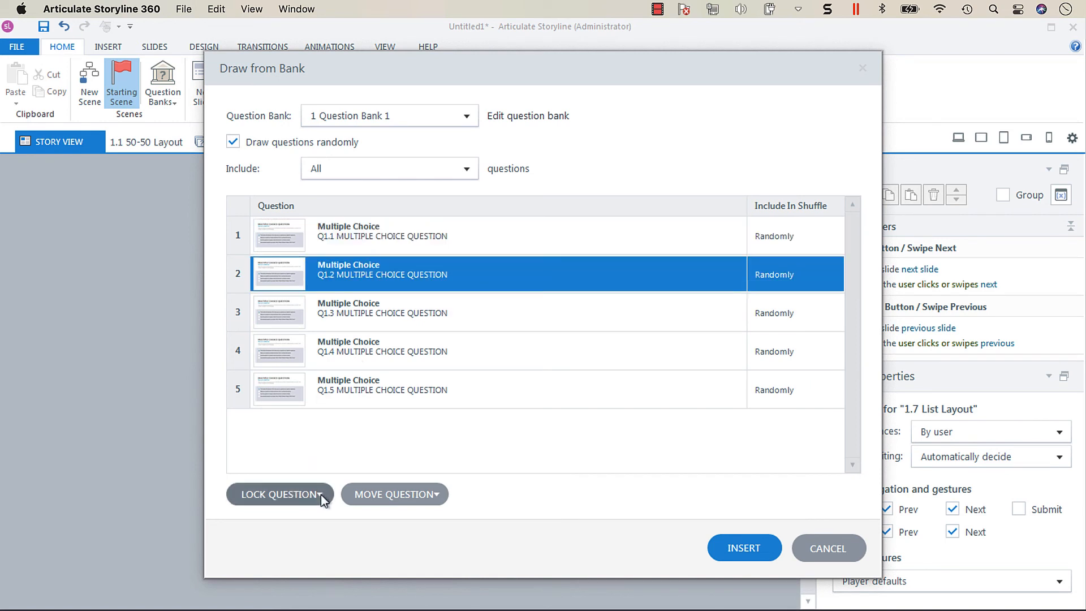
pyautogui.click(279, 495)
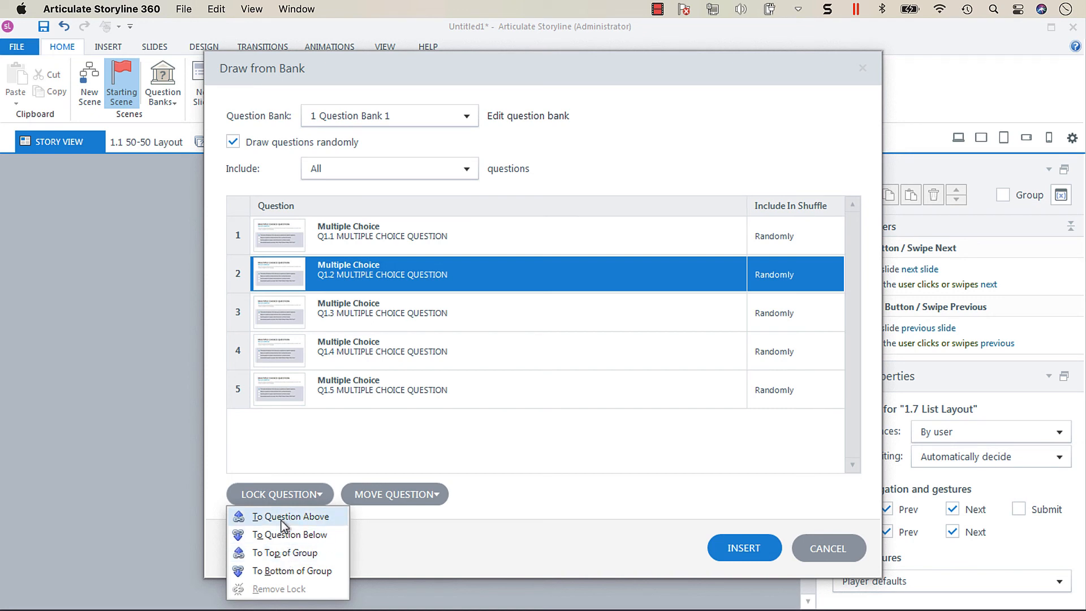
pyautogui.moveTo(290, 533)
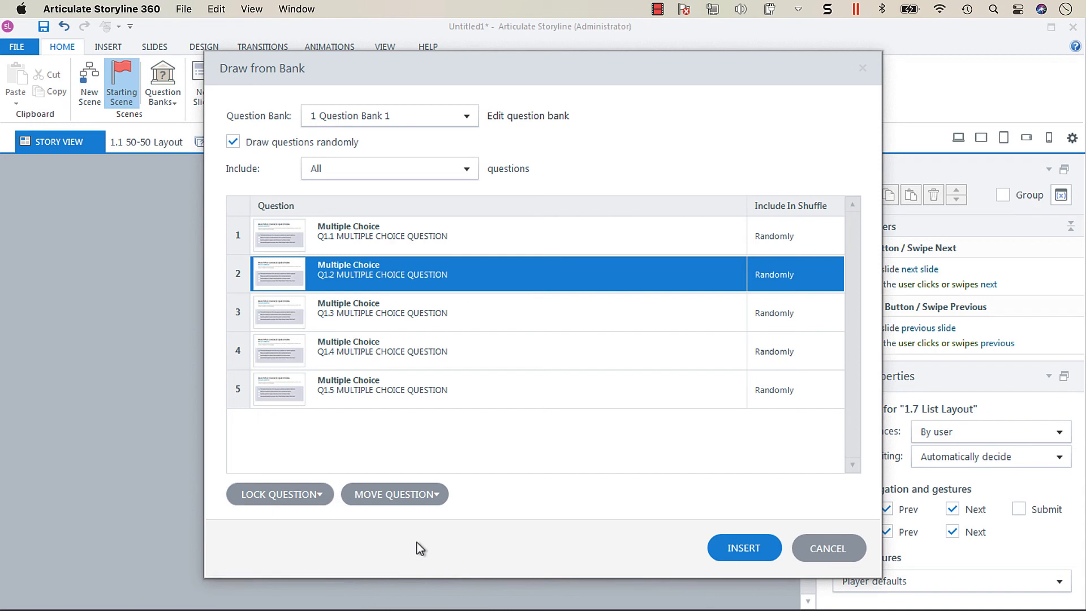
pyautogui.click(394, 495)
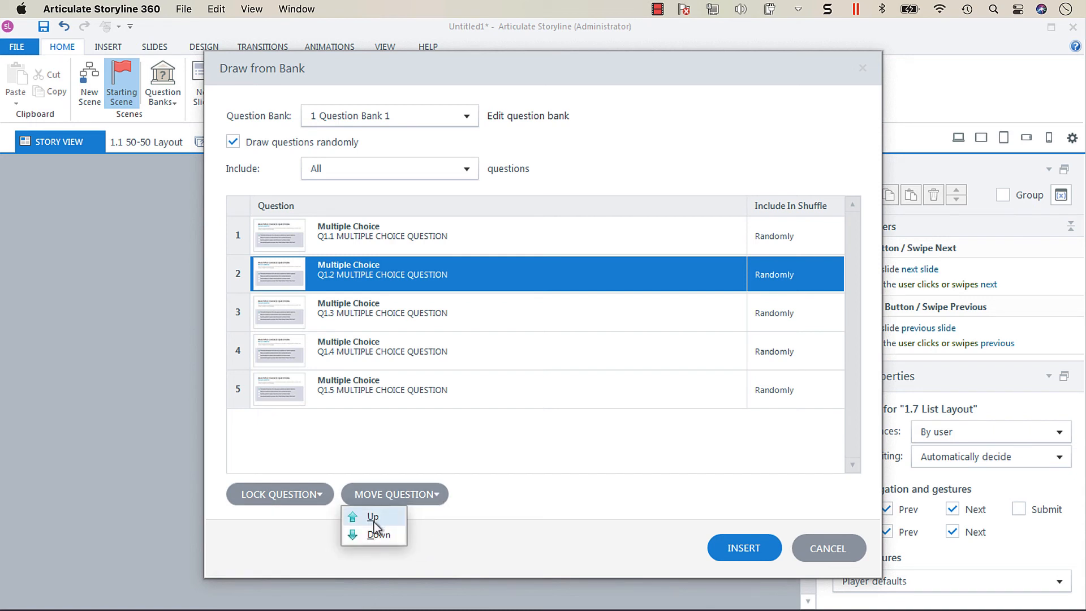
pyautogui.click(378, 532)
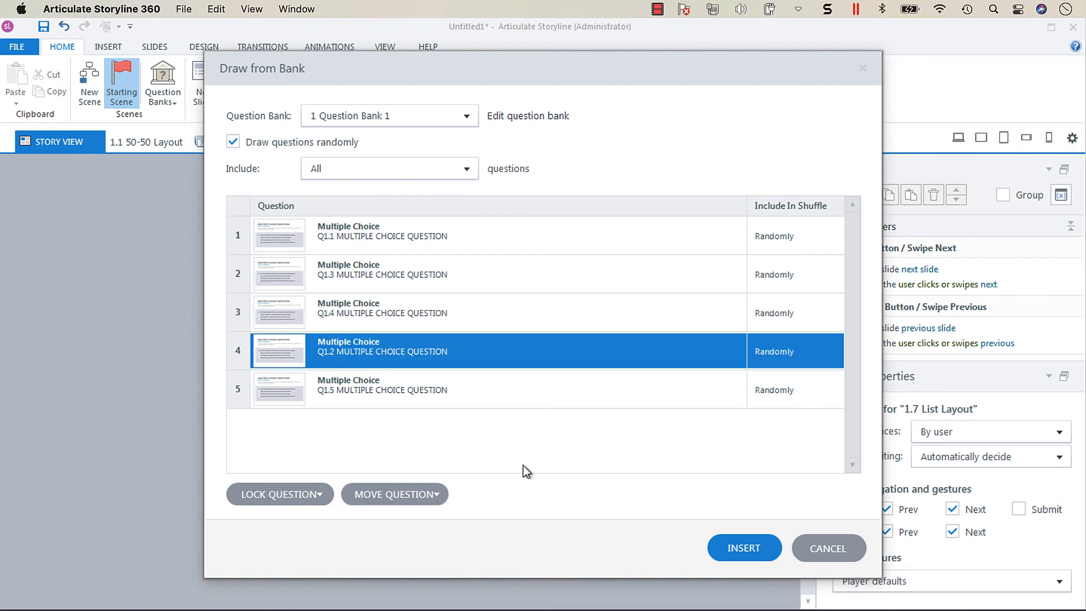
pyautogui.moveTo(738, 580)
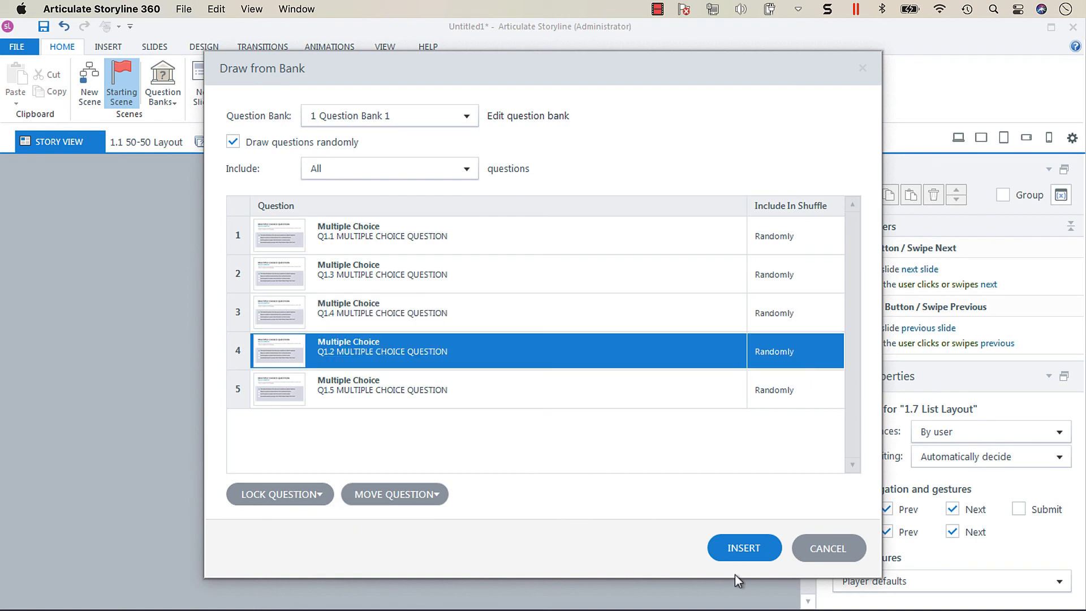
pyautogui.moveTo(423, 324)
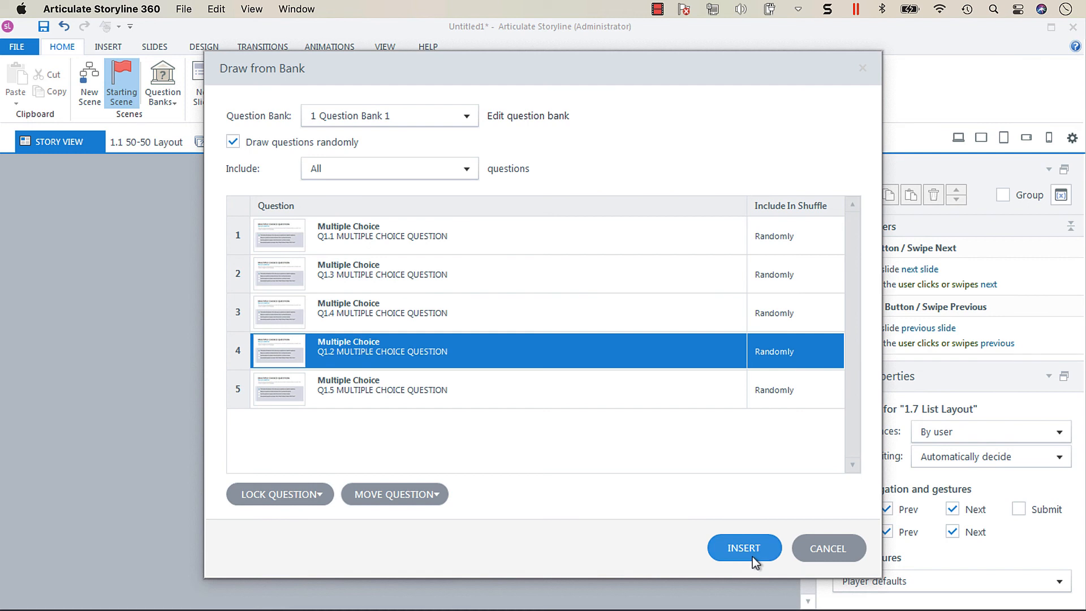
# Insert the draw as slide 1.8 after List Layout at the end of the scene.
pyautogui.click(745, 548)
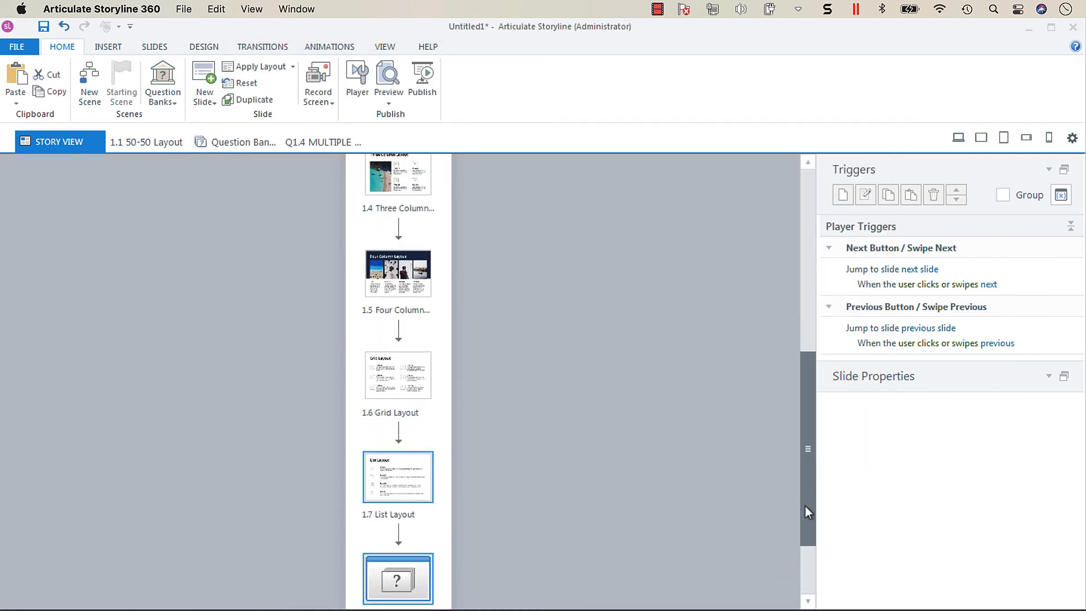
pyautogui.scroll(-3)
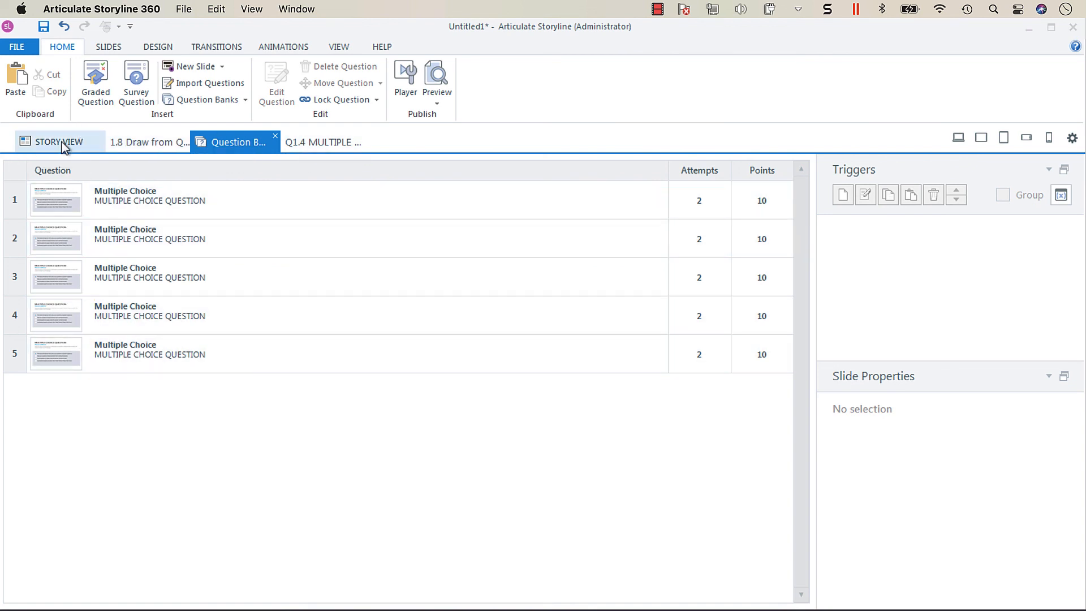
# Review slide 1.8's Draw Questions from Bank settings and cancel without changes.
pyautogui.click(146, 143)
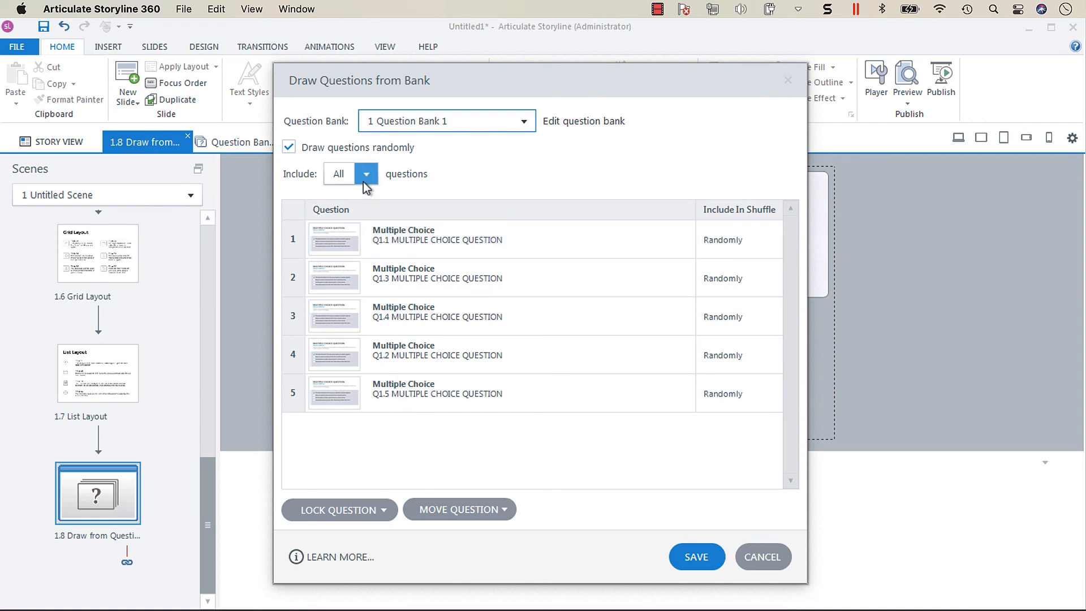
pyautogui.click(436, 393)
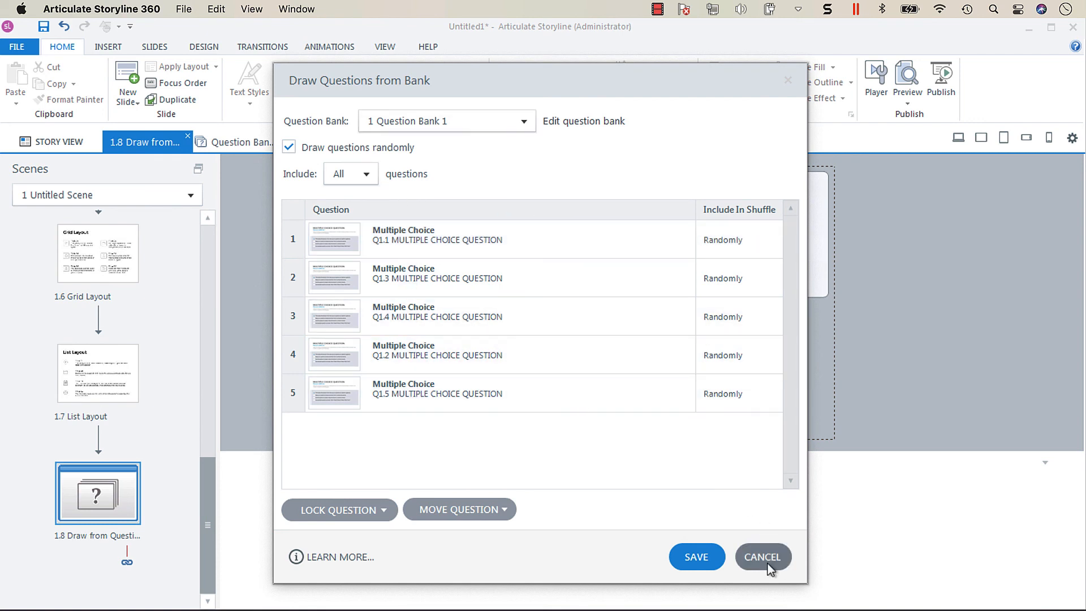
pyautogui.click(762, 556)
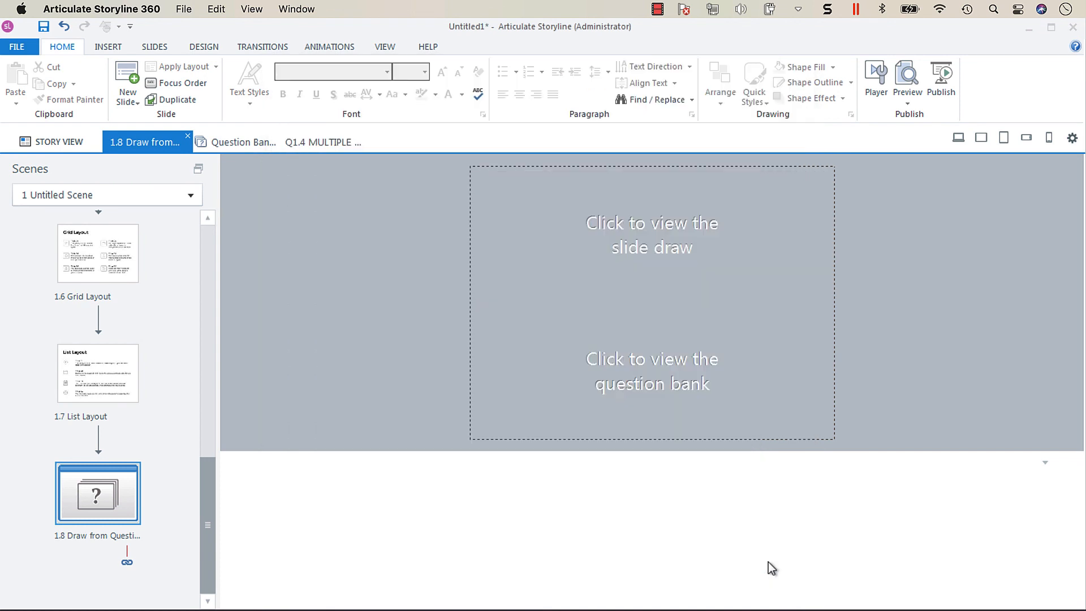
pyautogui.moveTo(424, 352)
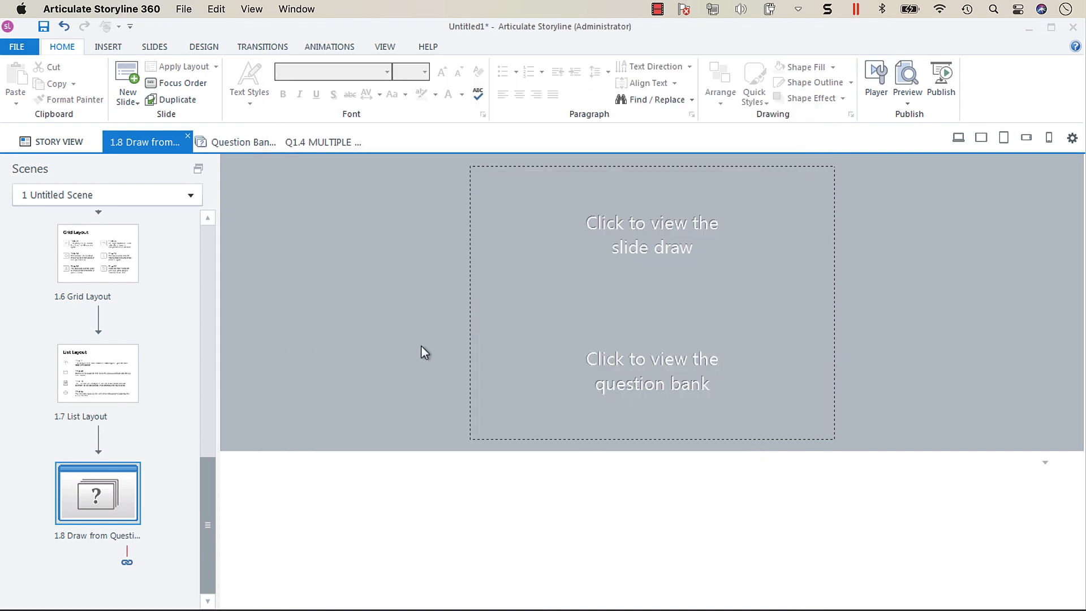